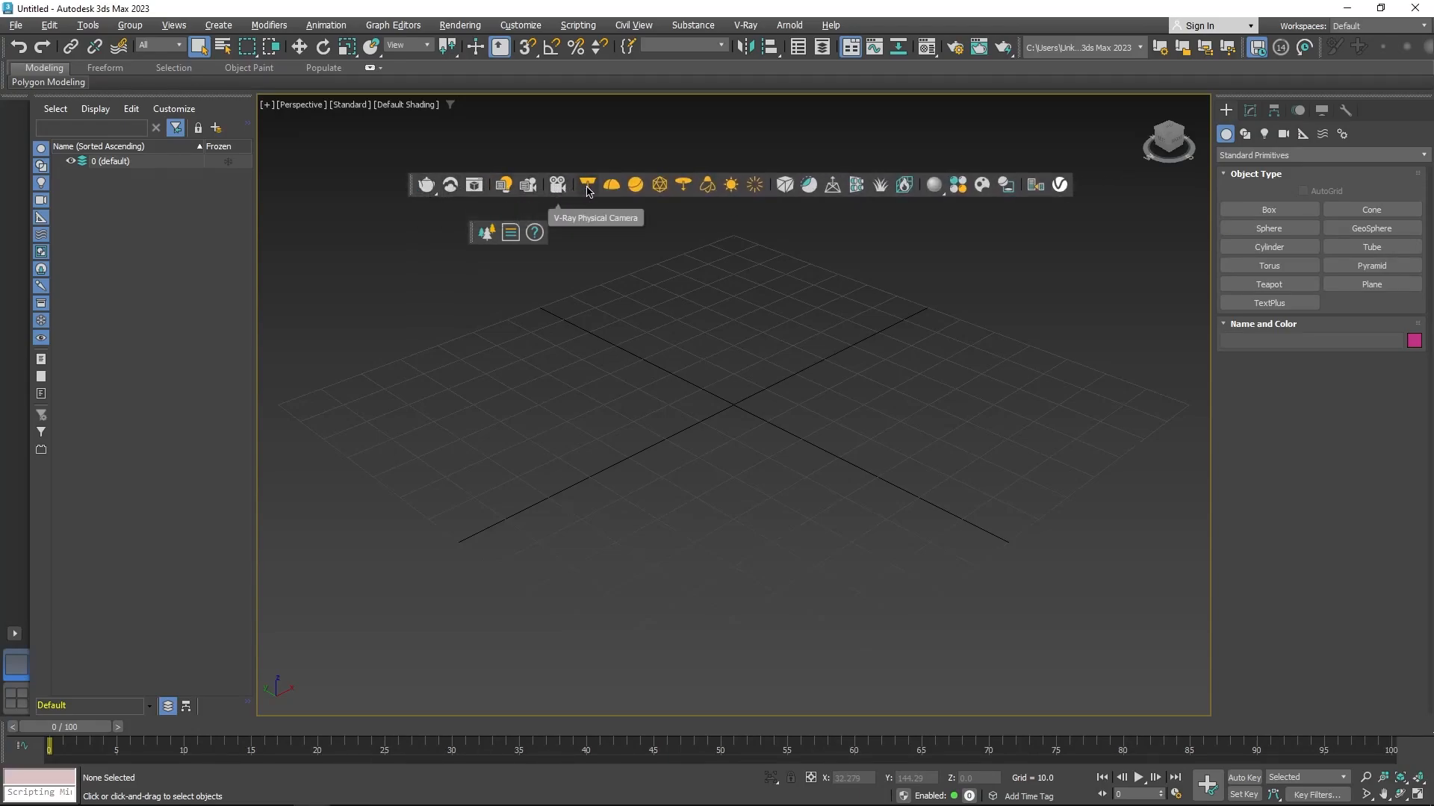
mouse_move(951, 185)
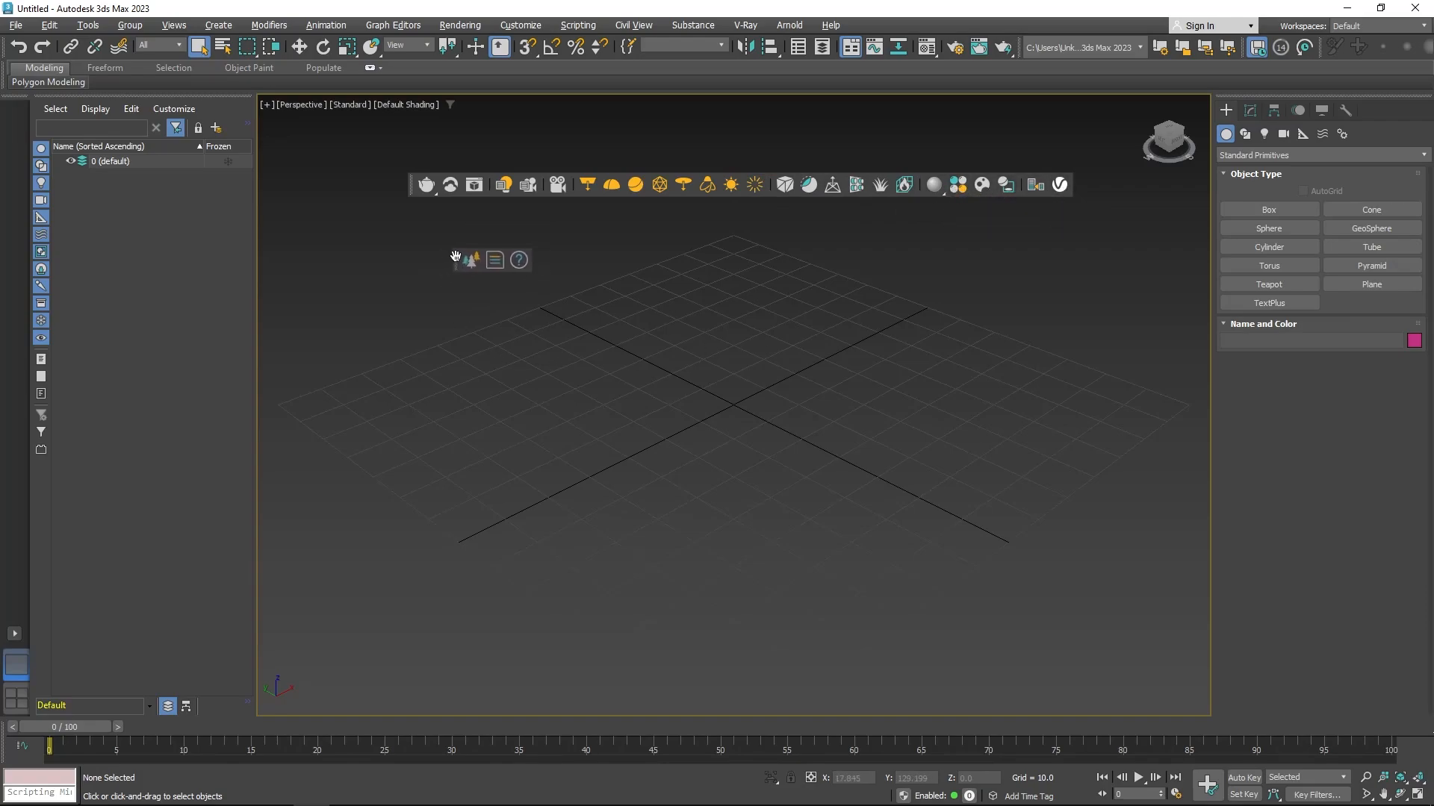
mouse_move(513, 260)
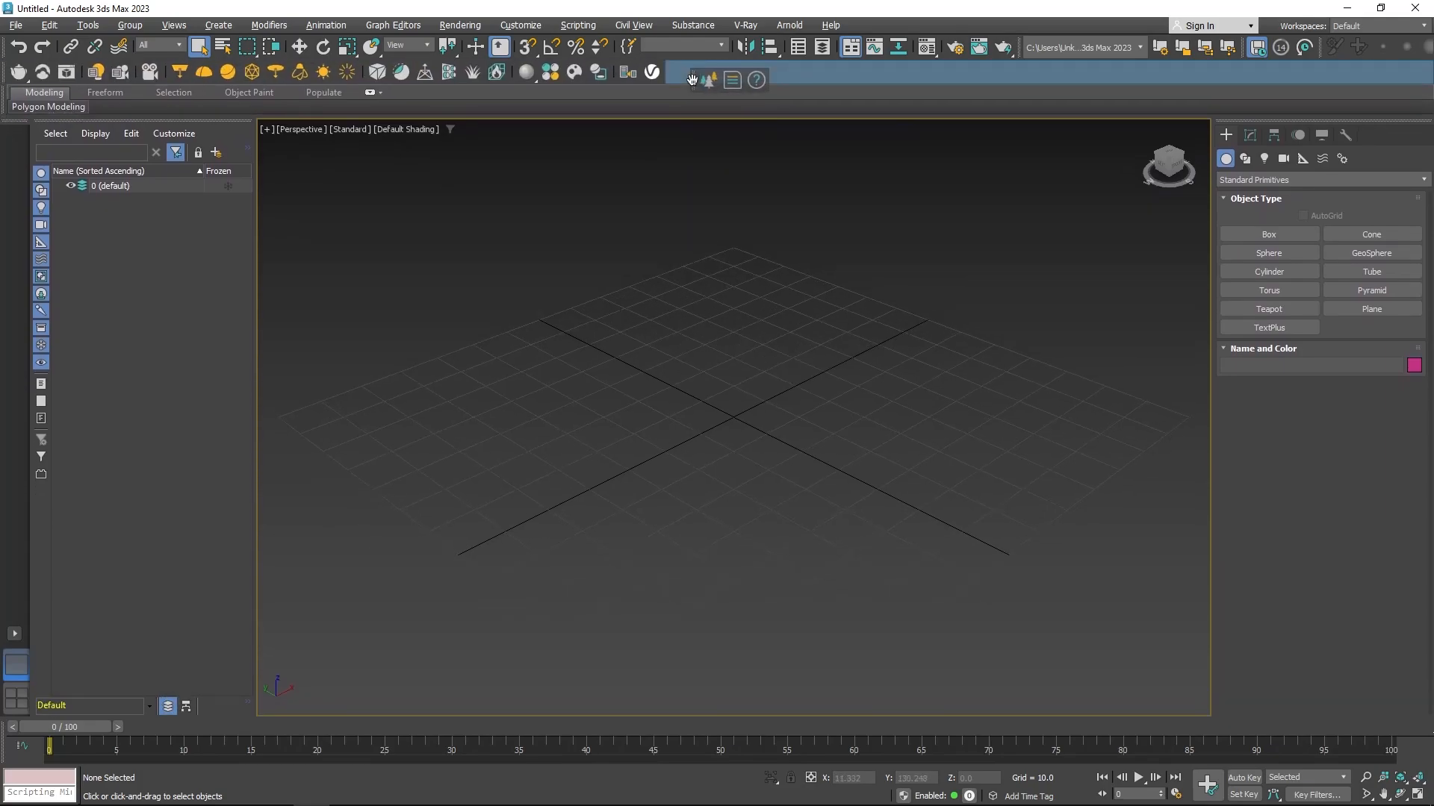
Dock the floating V-Ray toolbar along the top of the 3ds Max window.
left_click(745, 24)
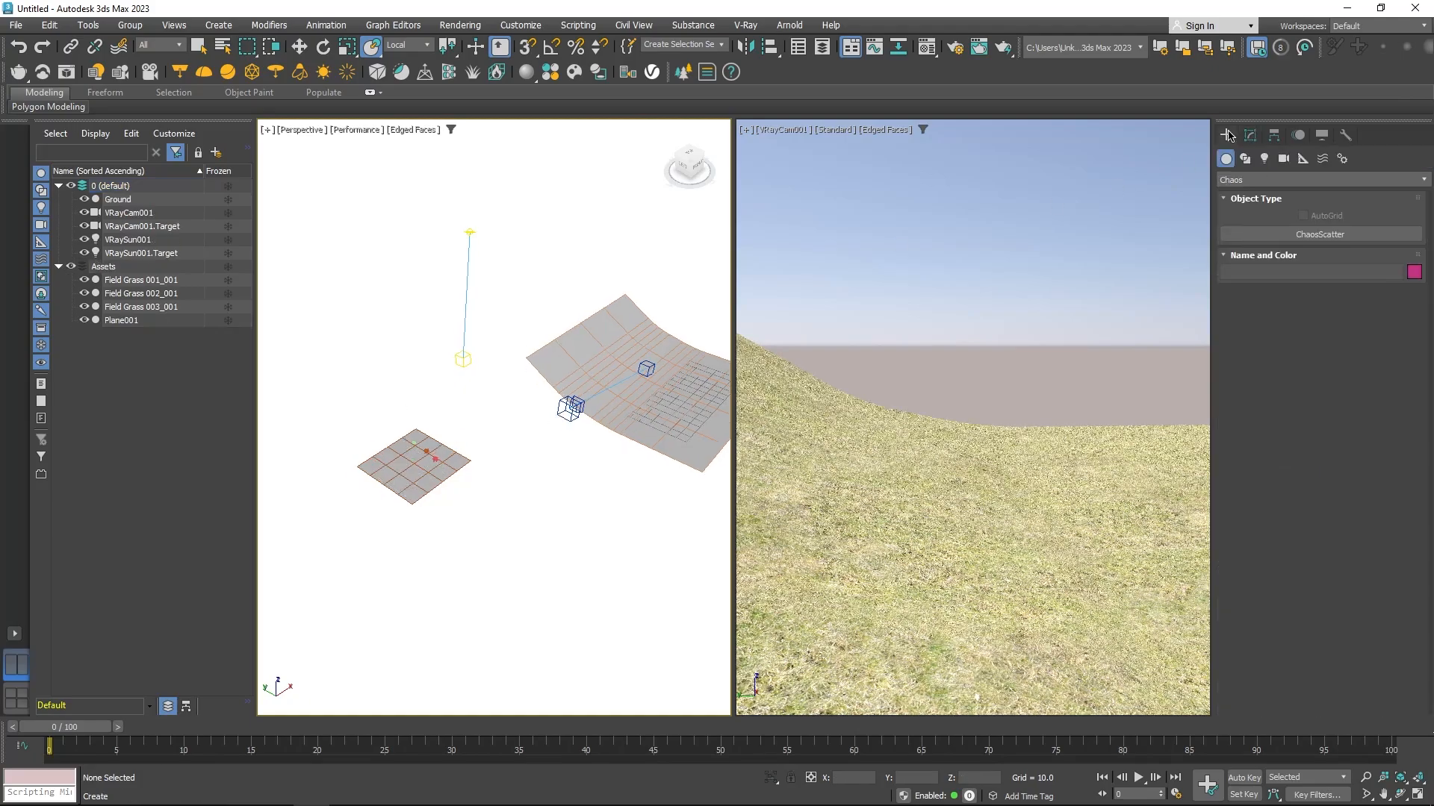
Place a Chaos Scatter object and set Ground as its distribute-on target.
left_click(1319, 234)
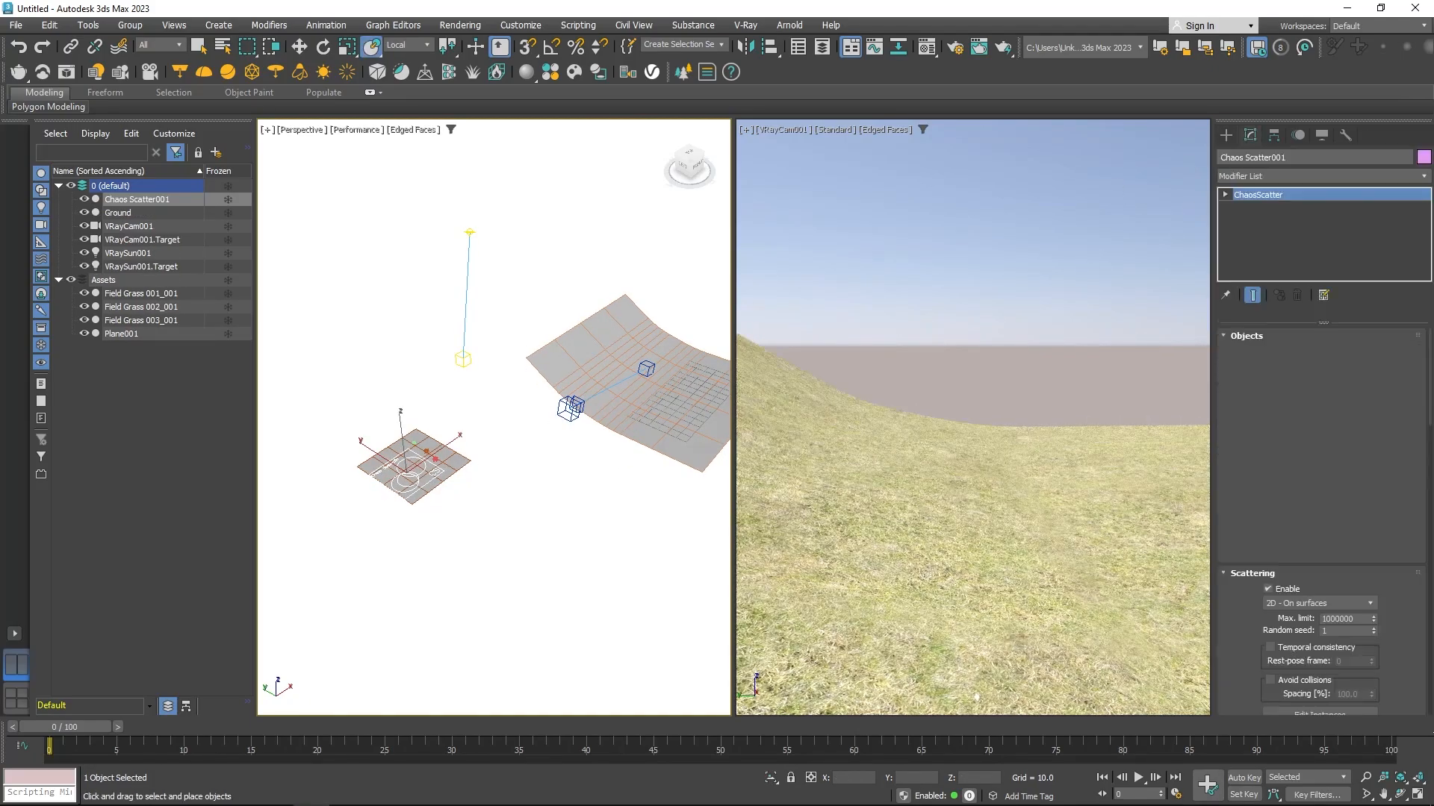
left_click(1246, 335)
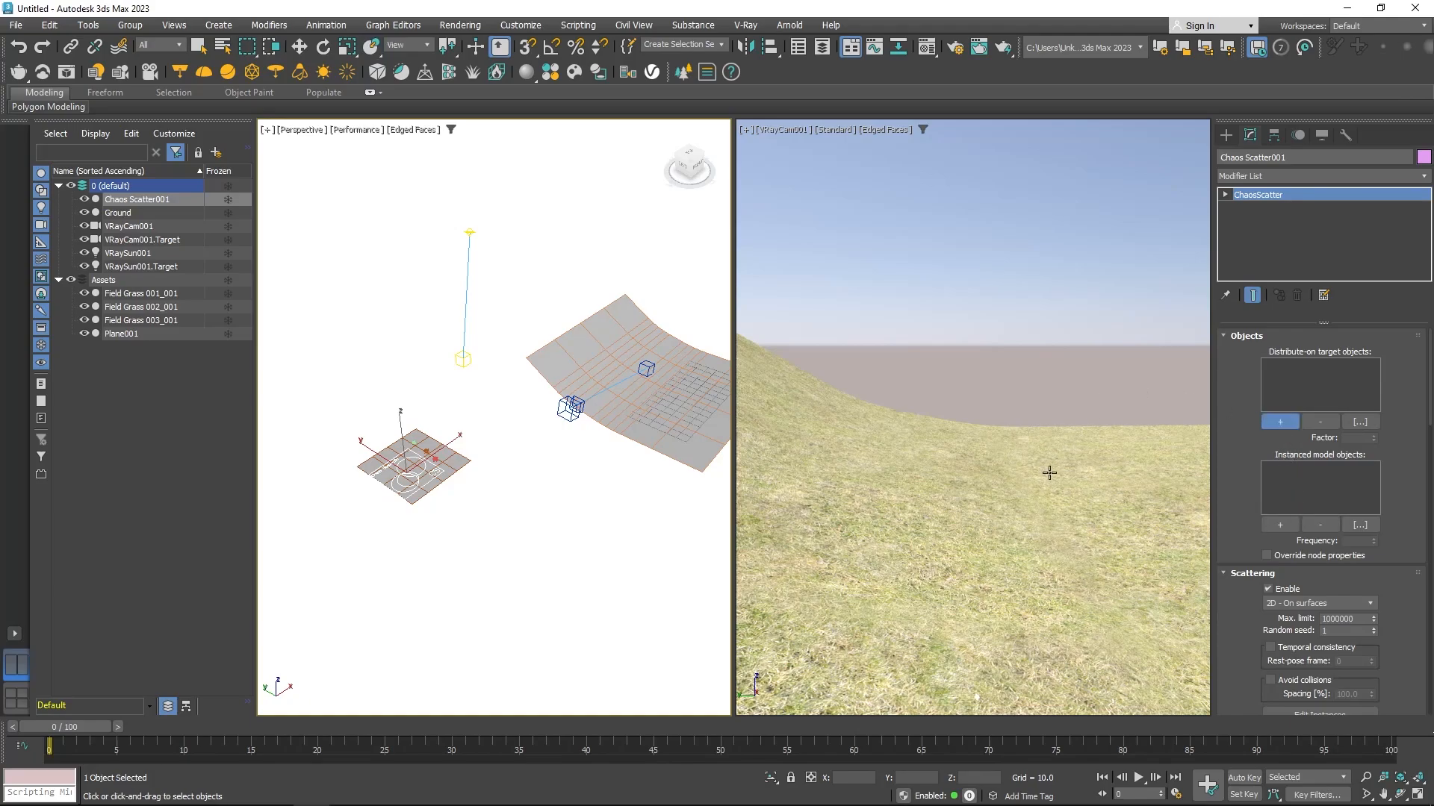
left_click(1279, 420)
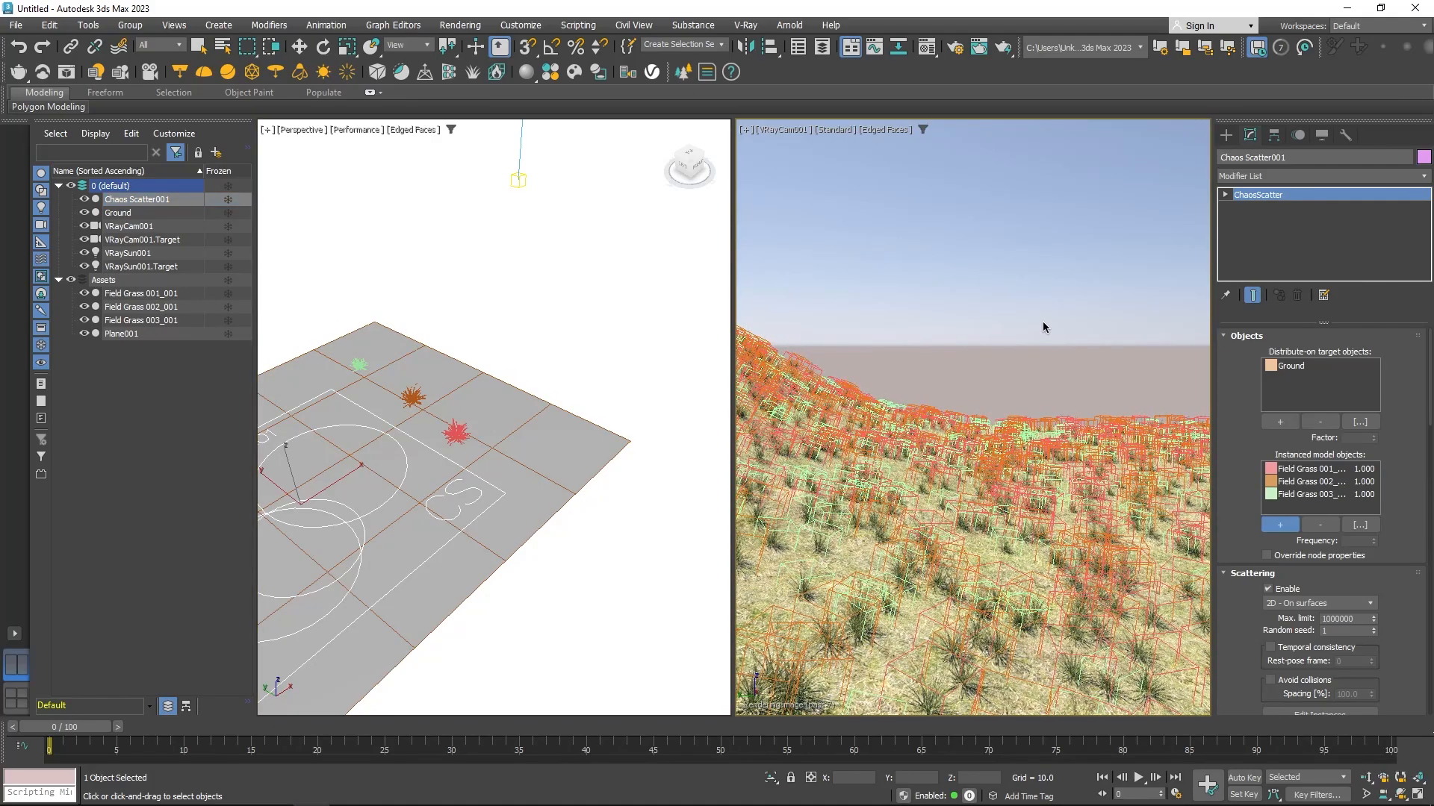
scroll("down", 3)
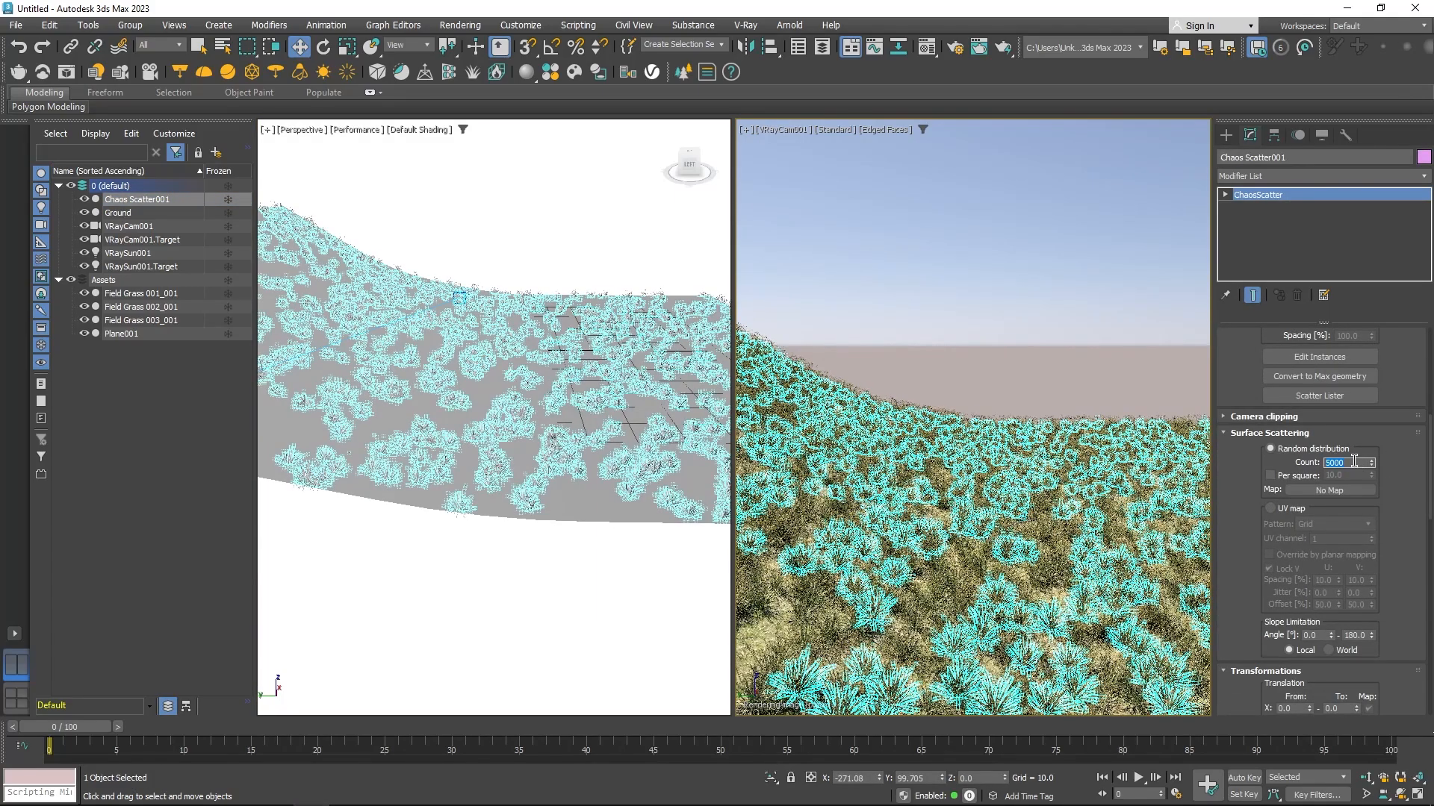
Set the grass scatter's Normal vs. Z to -0.02, enable Avoid collisions, and widen Spacing.
left_click(1270, 432)
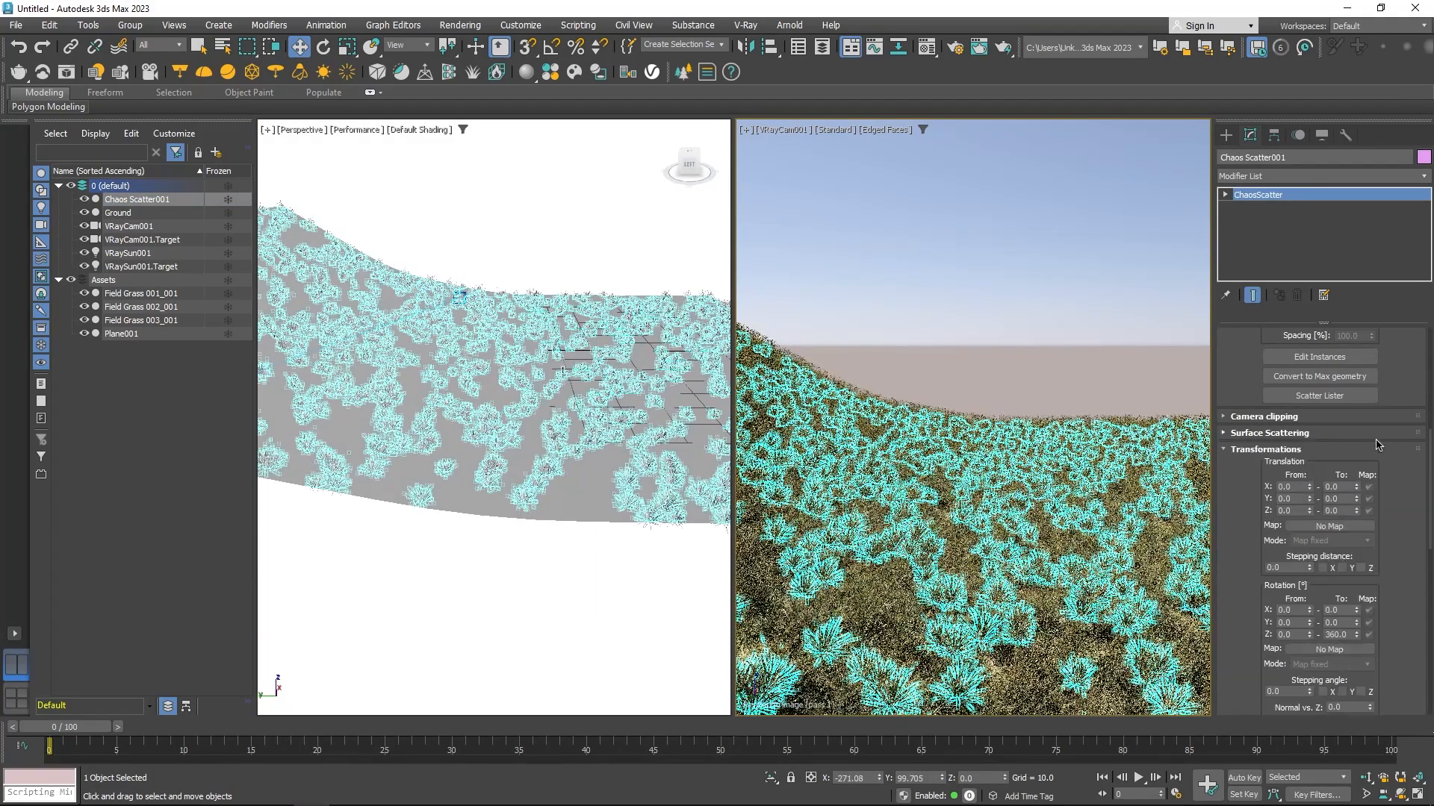
left_click(1271, 432)
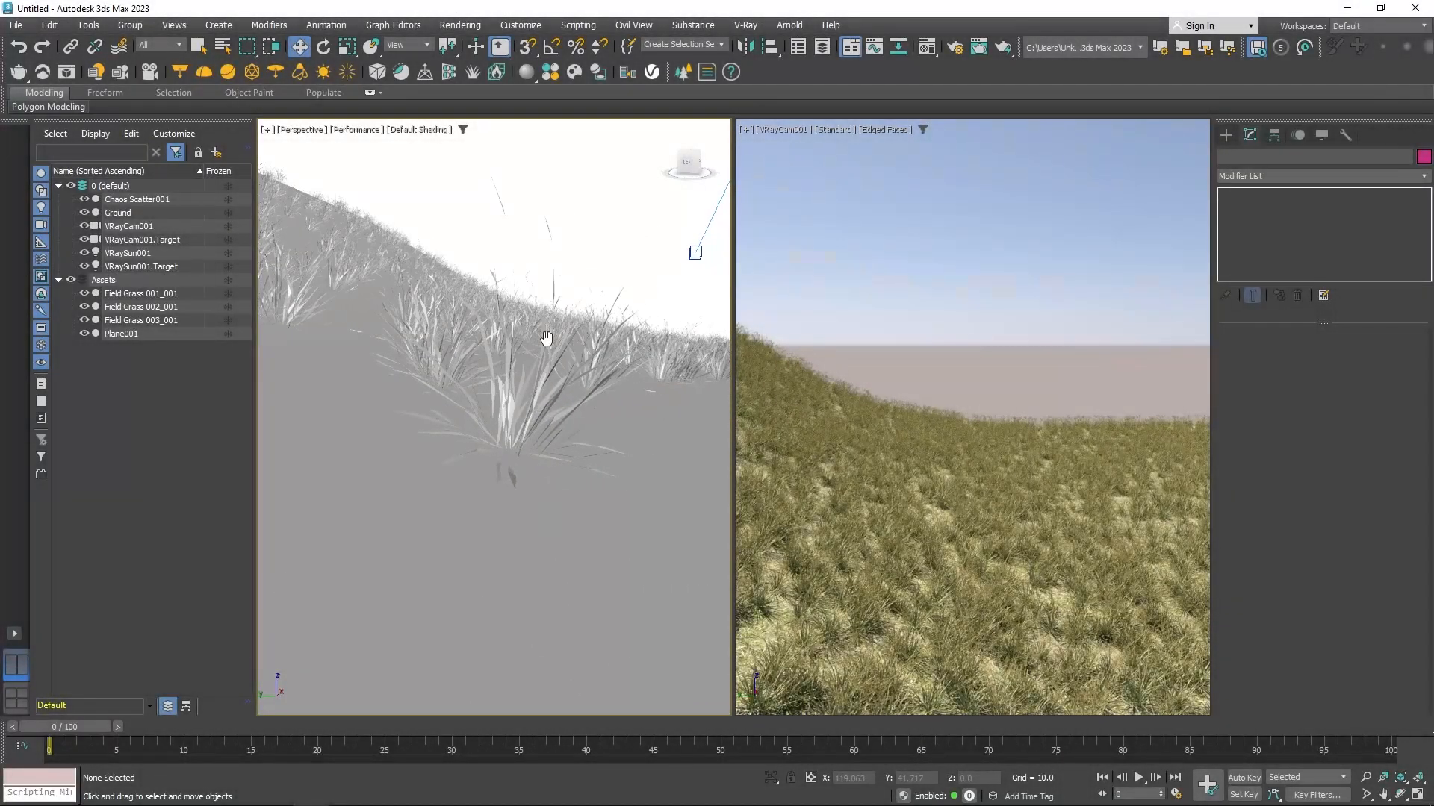
left_click(137, 199)
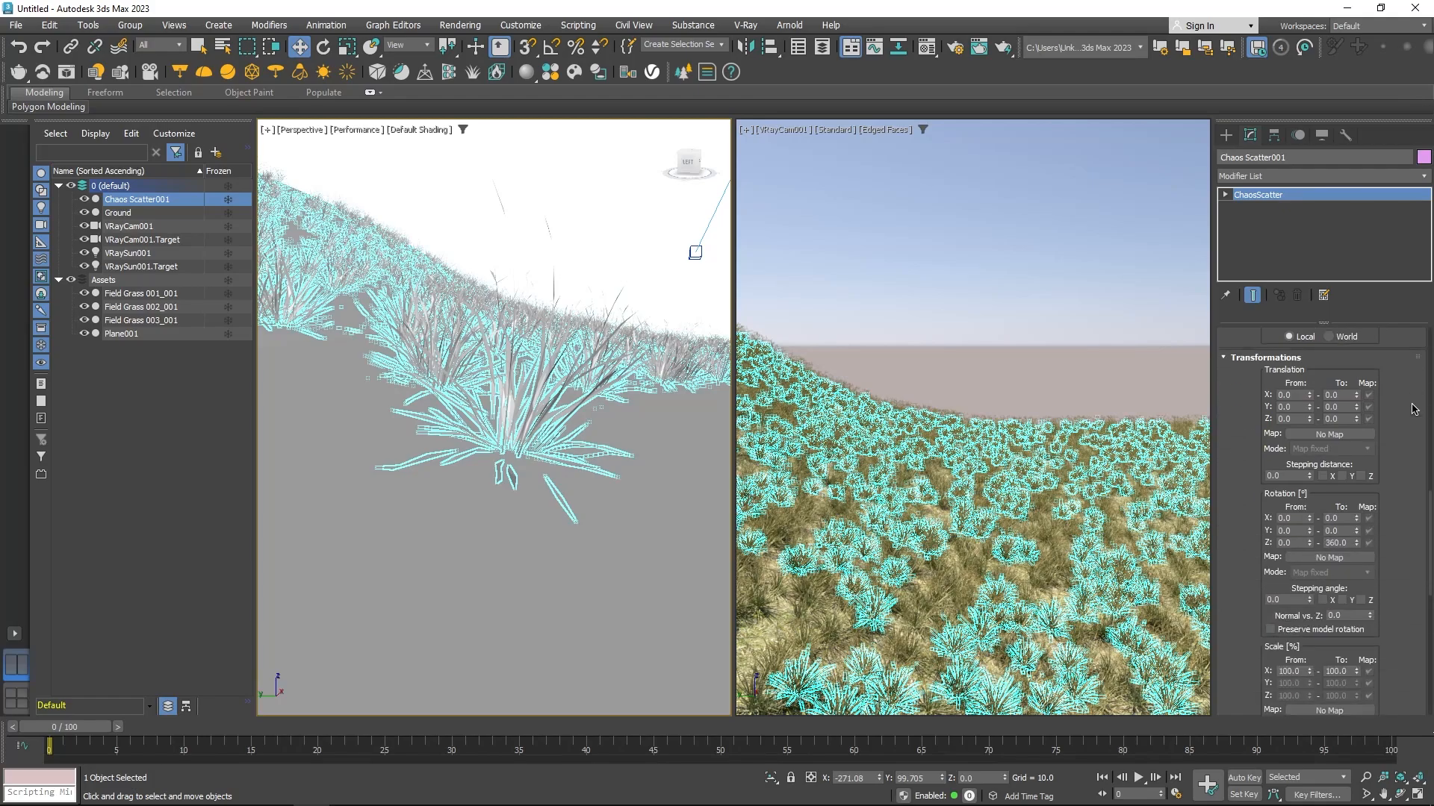
scroll("down", 3)
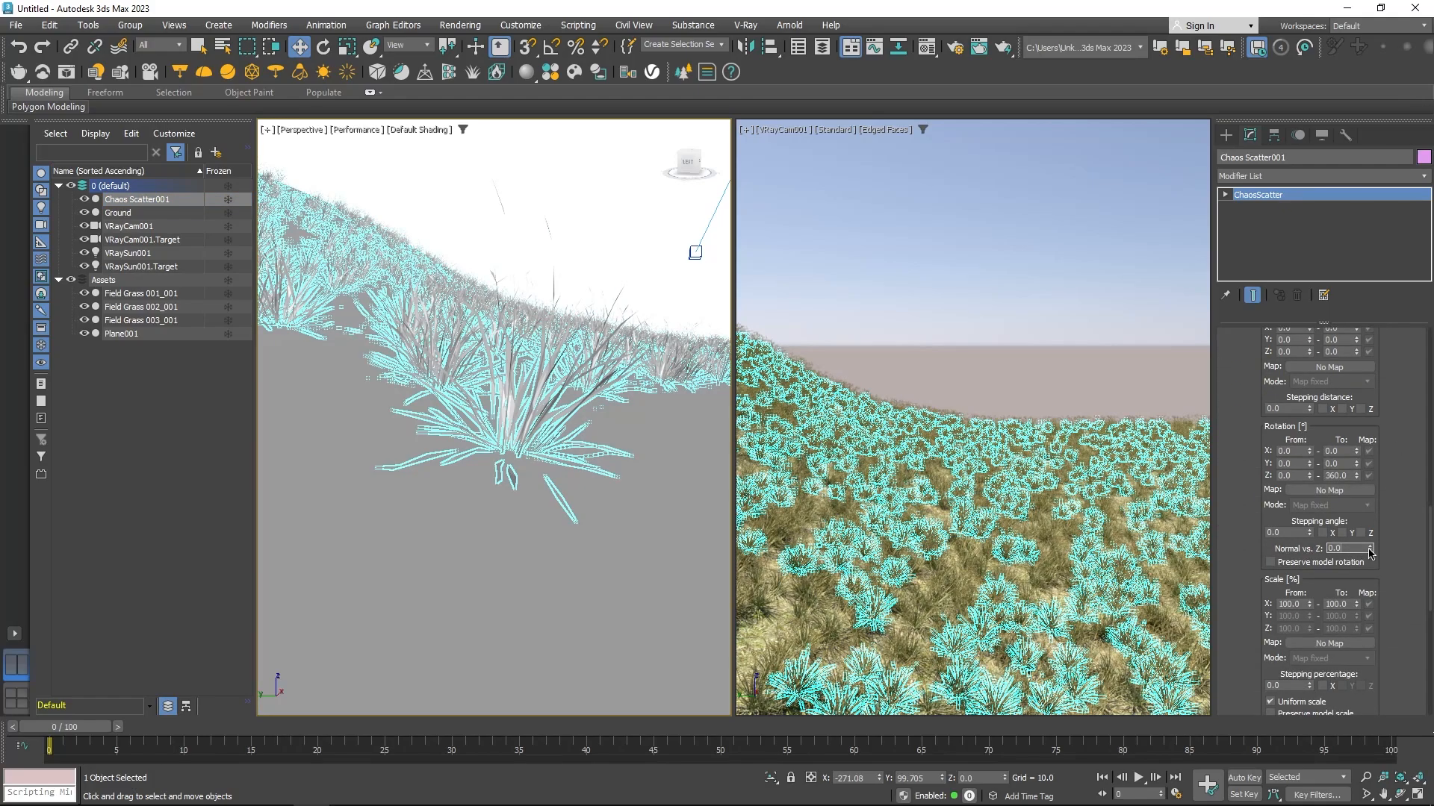
left_click(1369, 545)
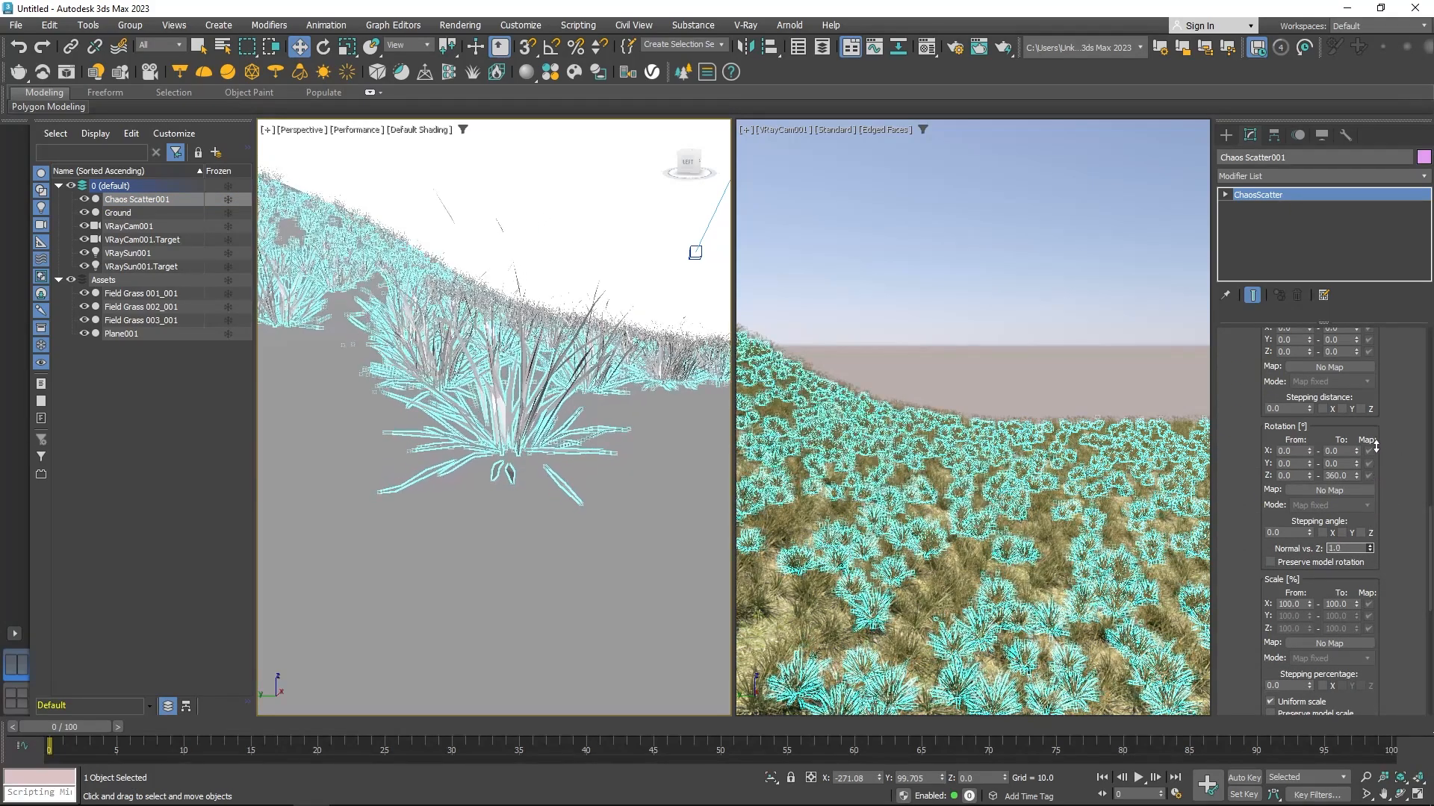
left_click_drag(1347, 547, 1348, 567)
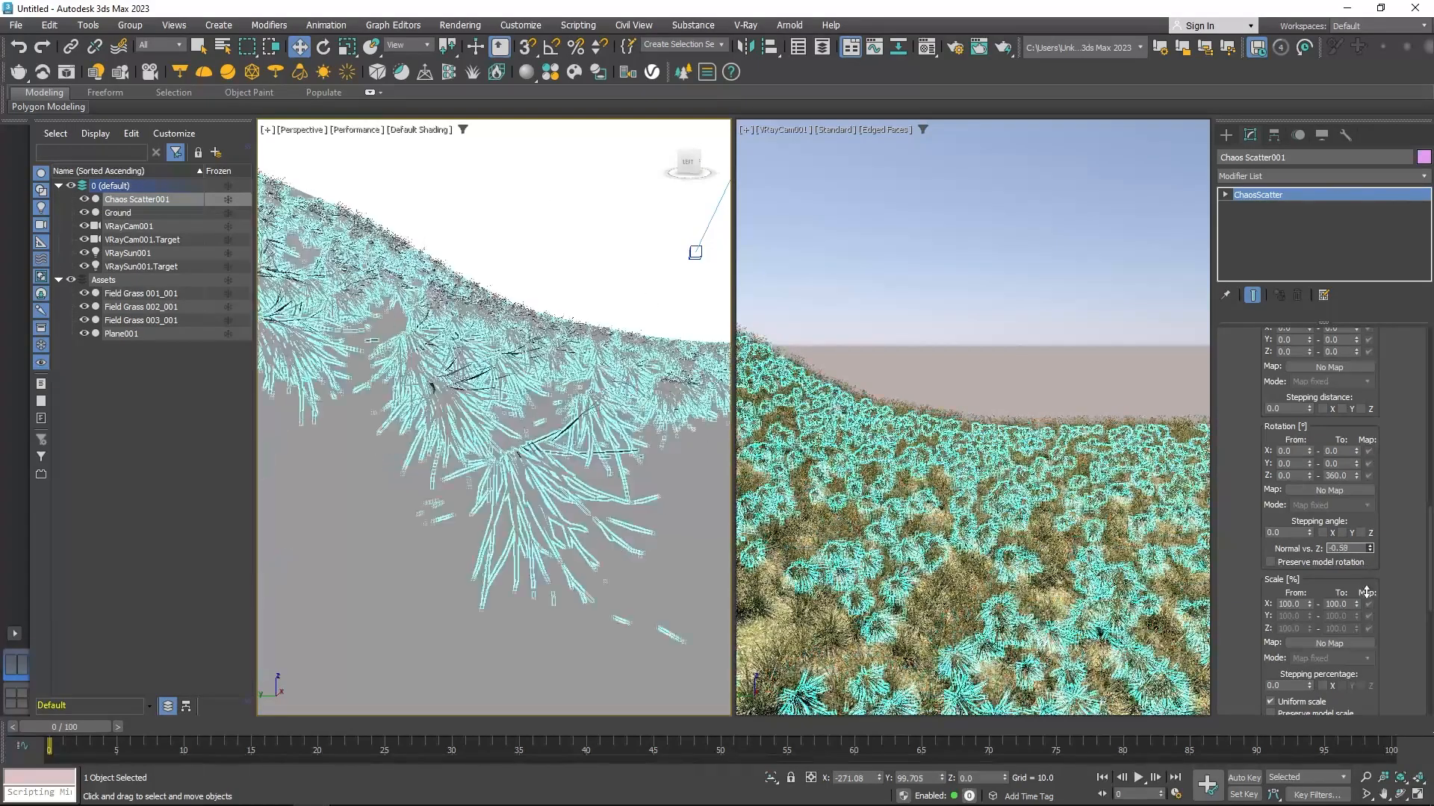
type("-0.02")
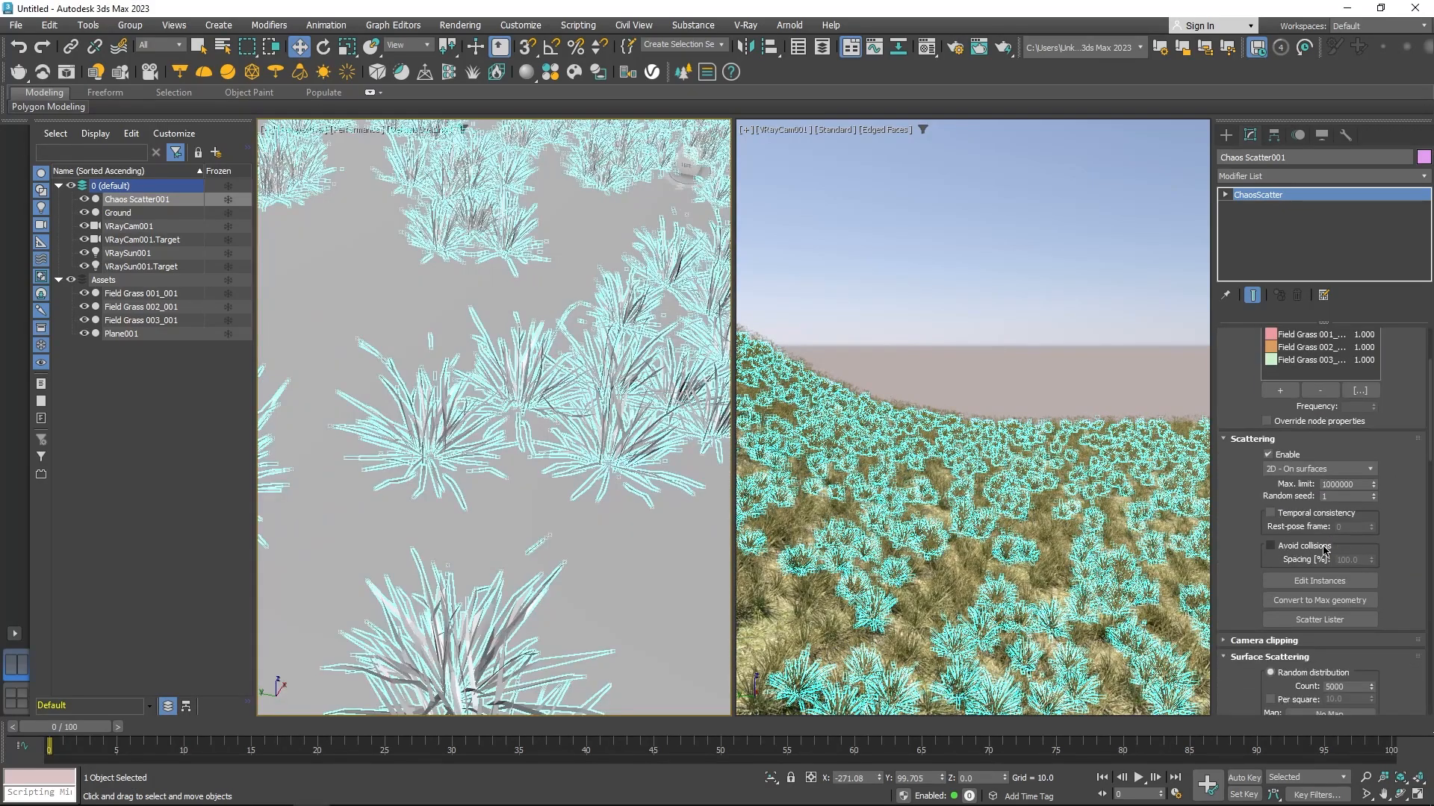
left_click(1271, 546)
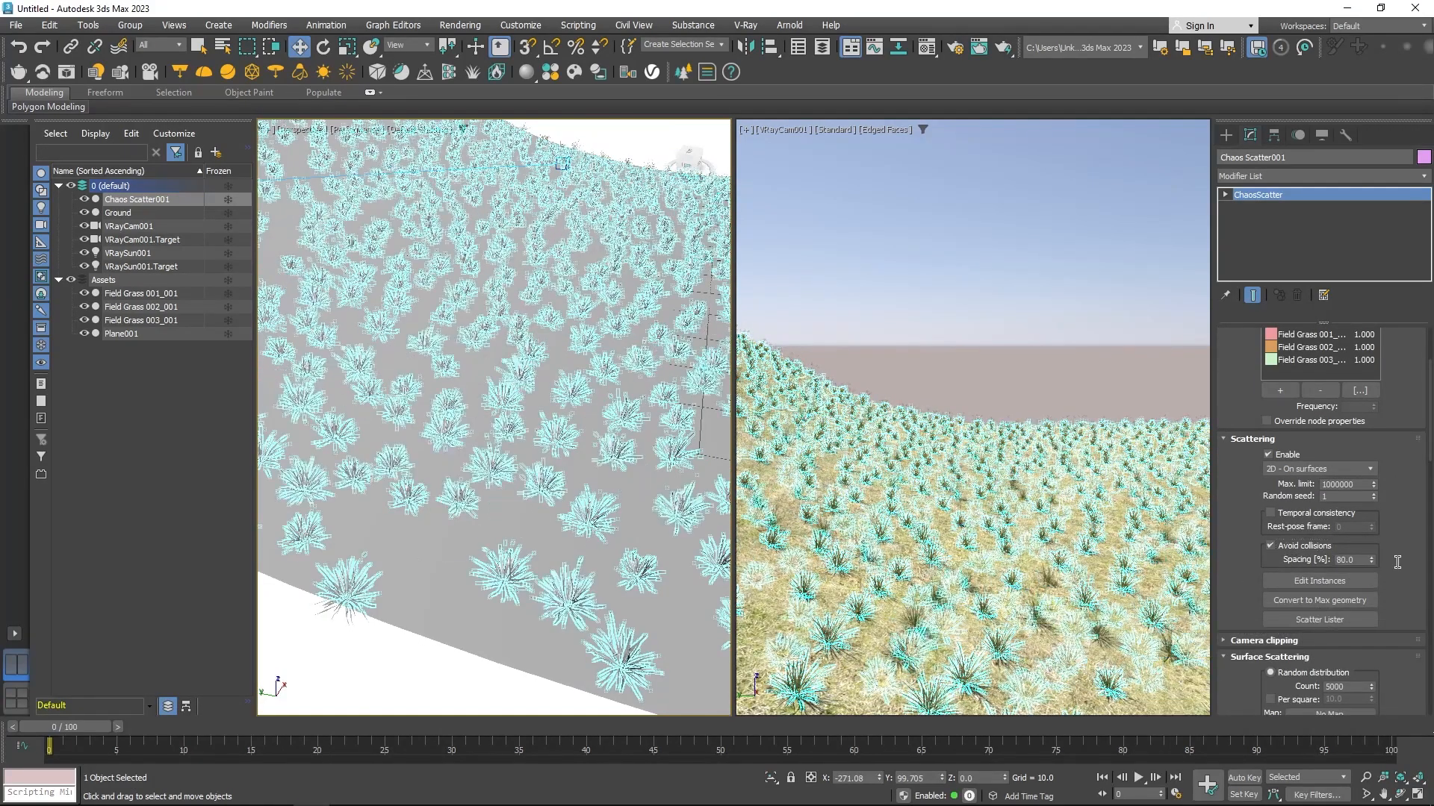
left_click_drag(1367, 559, 1367, 595)
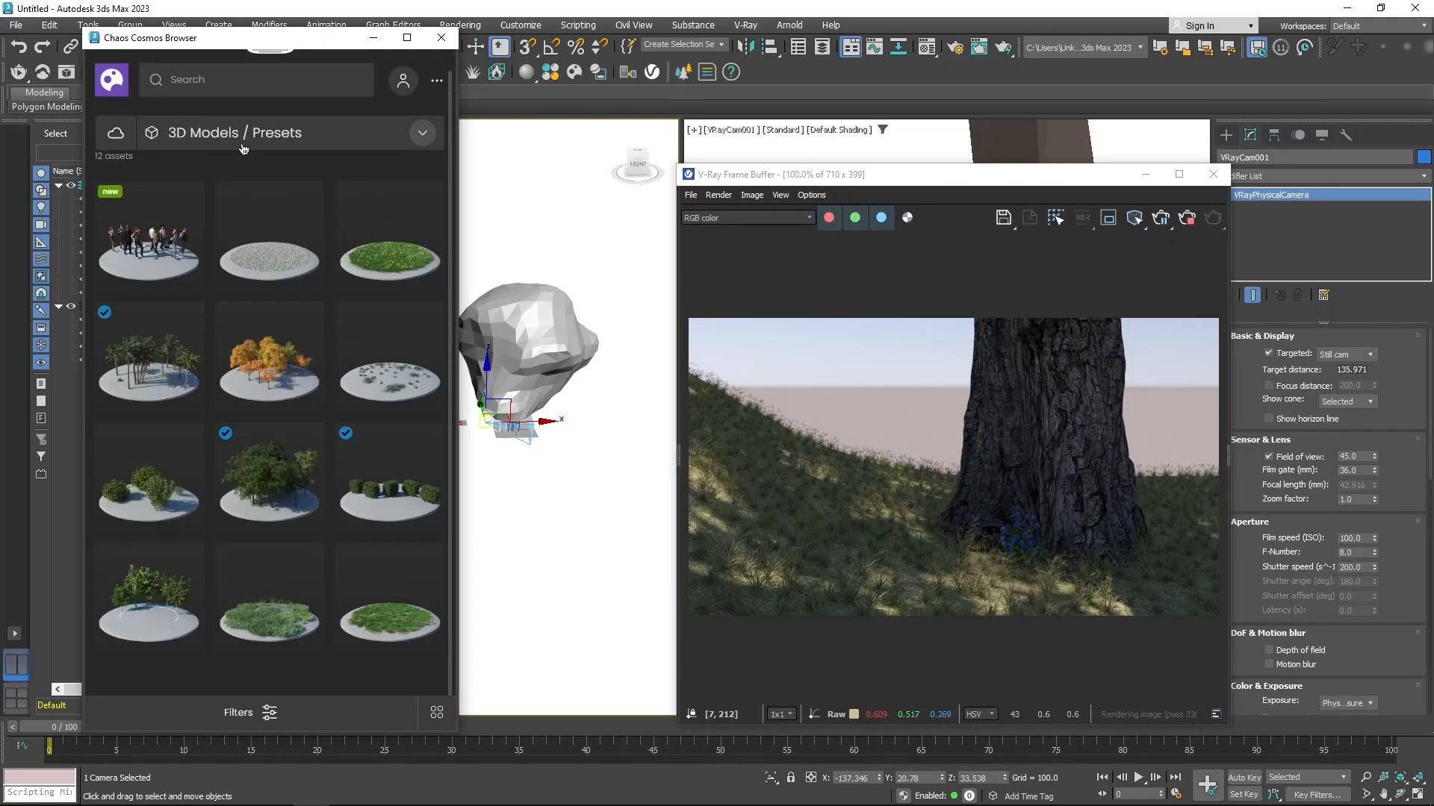
mouse_move(373, 280)
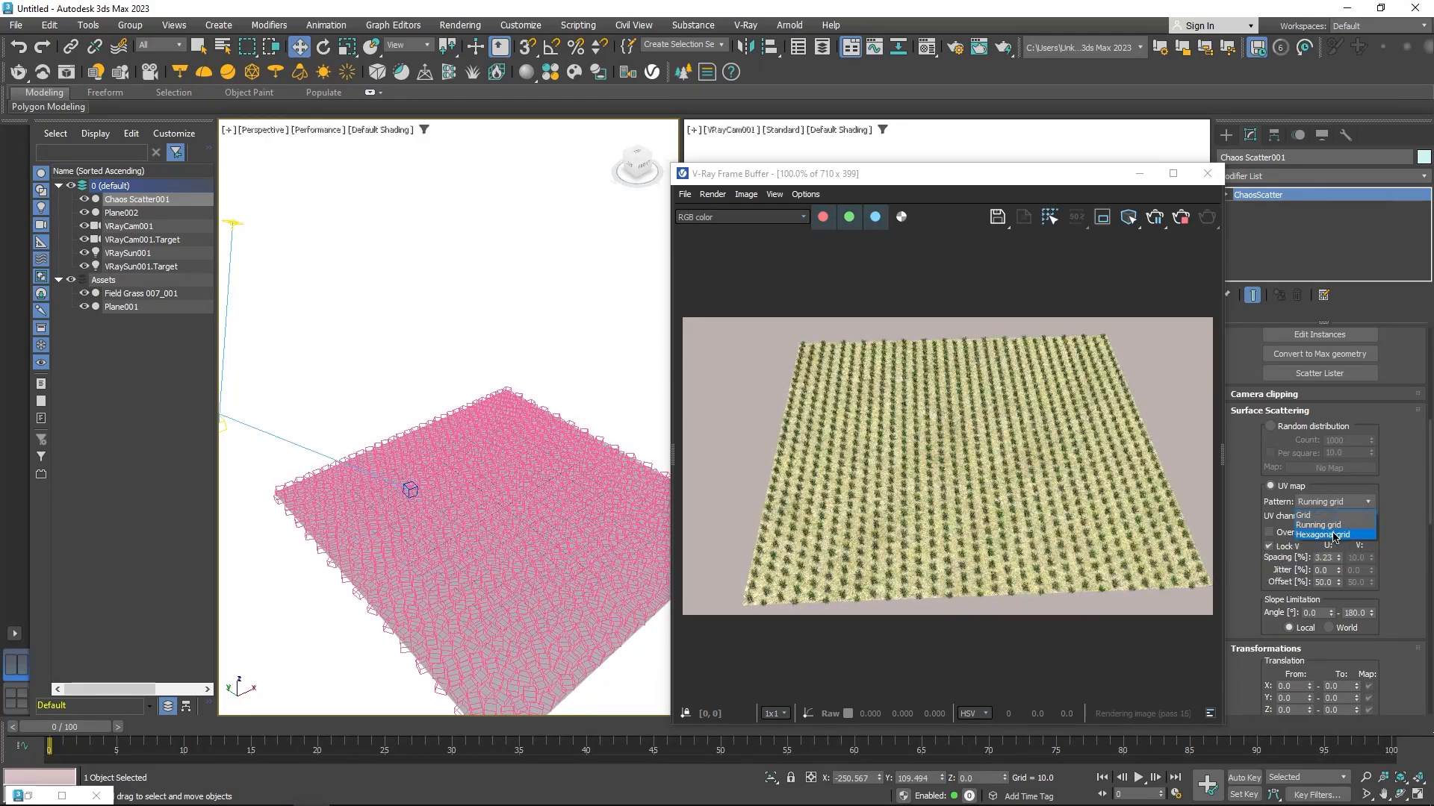
Switch the UV-map pattern to Hexagonal grid, then to Running grid.
left_click(1324, 534)
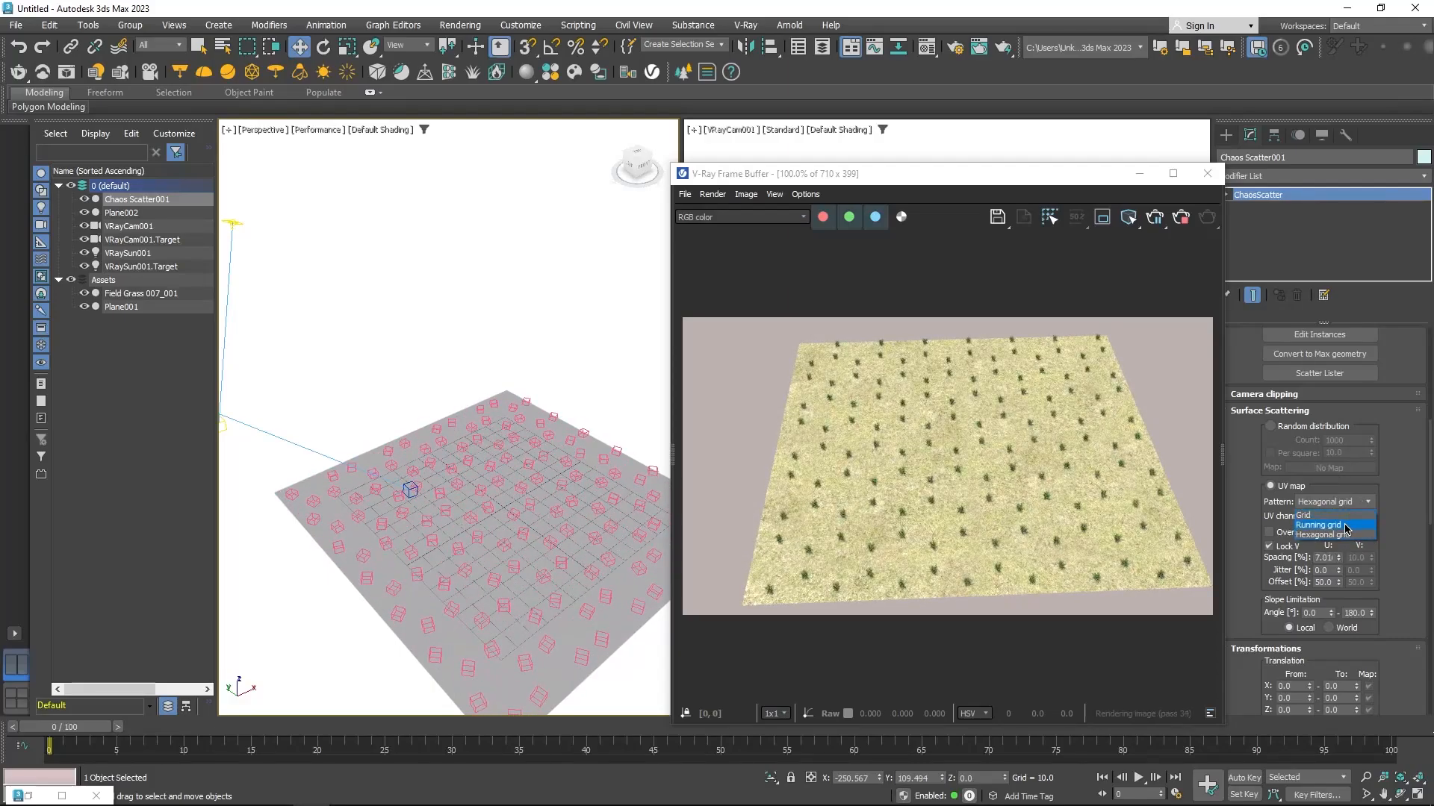
left_click(1314, 525)
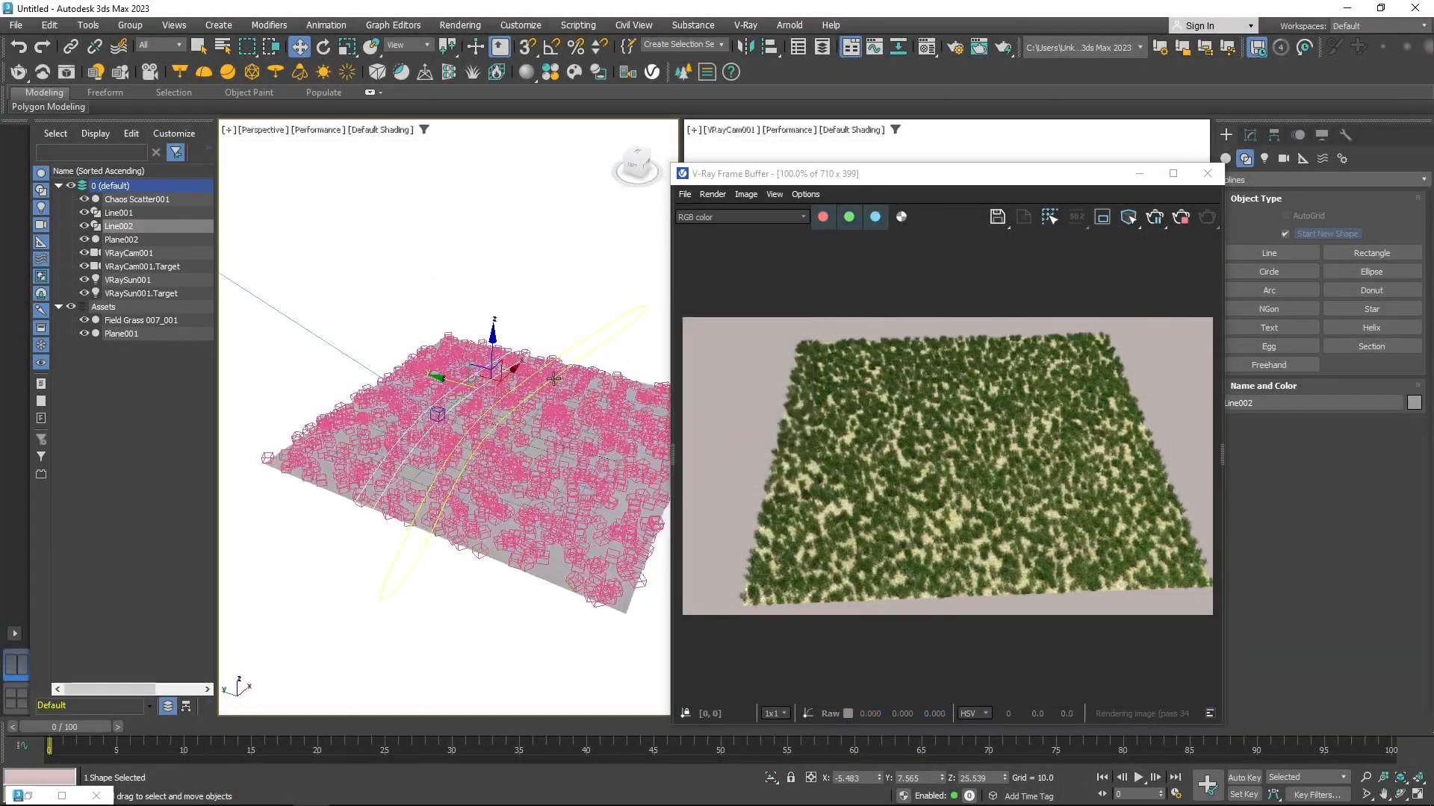
Add Line001, Line002 and Circle001 to the grass scatter's spline excludes.
left_click(138, 200)
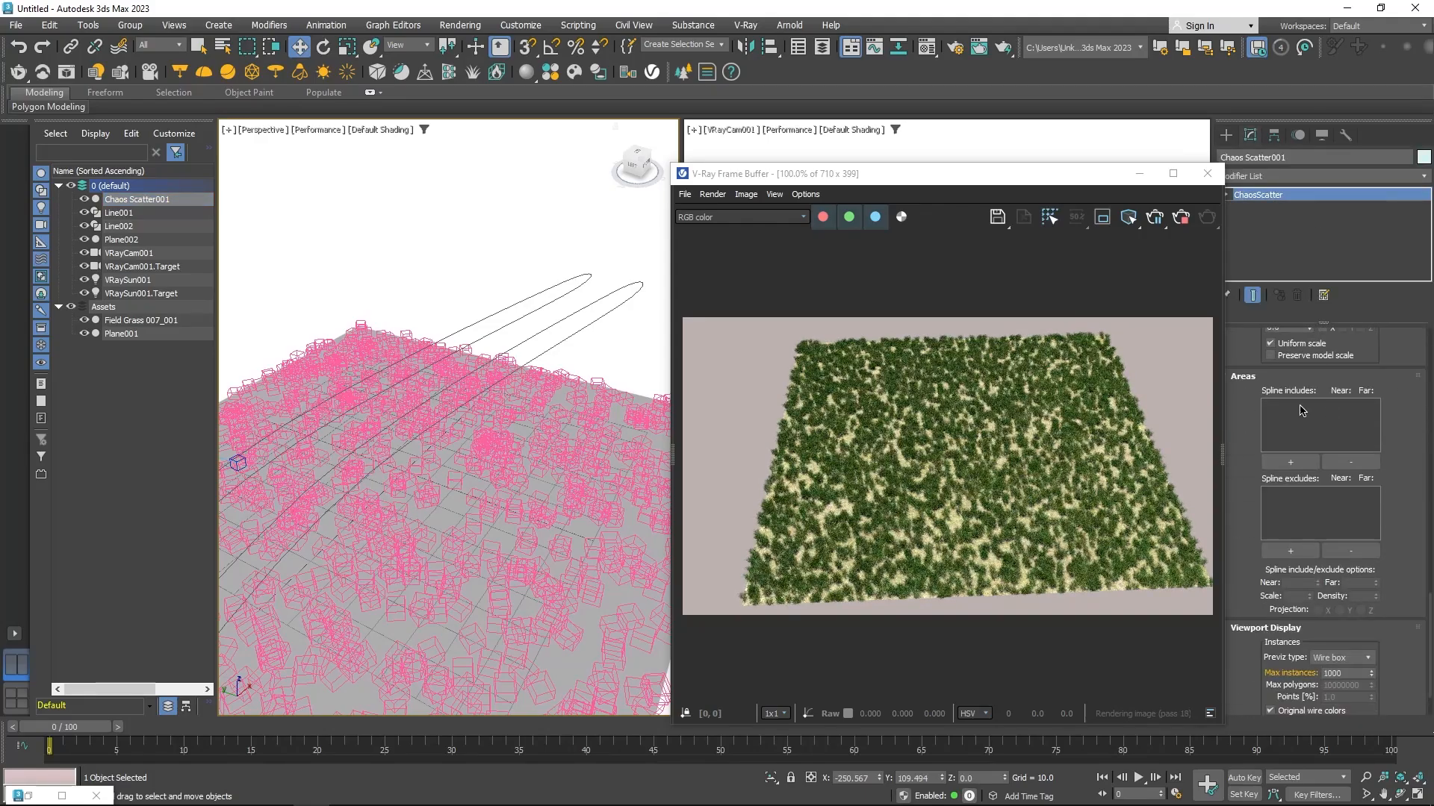
left_click(1290, 550)
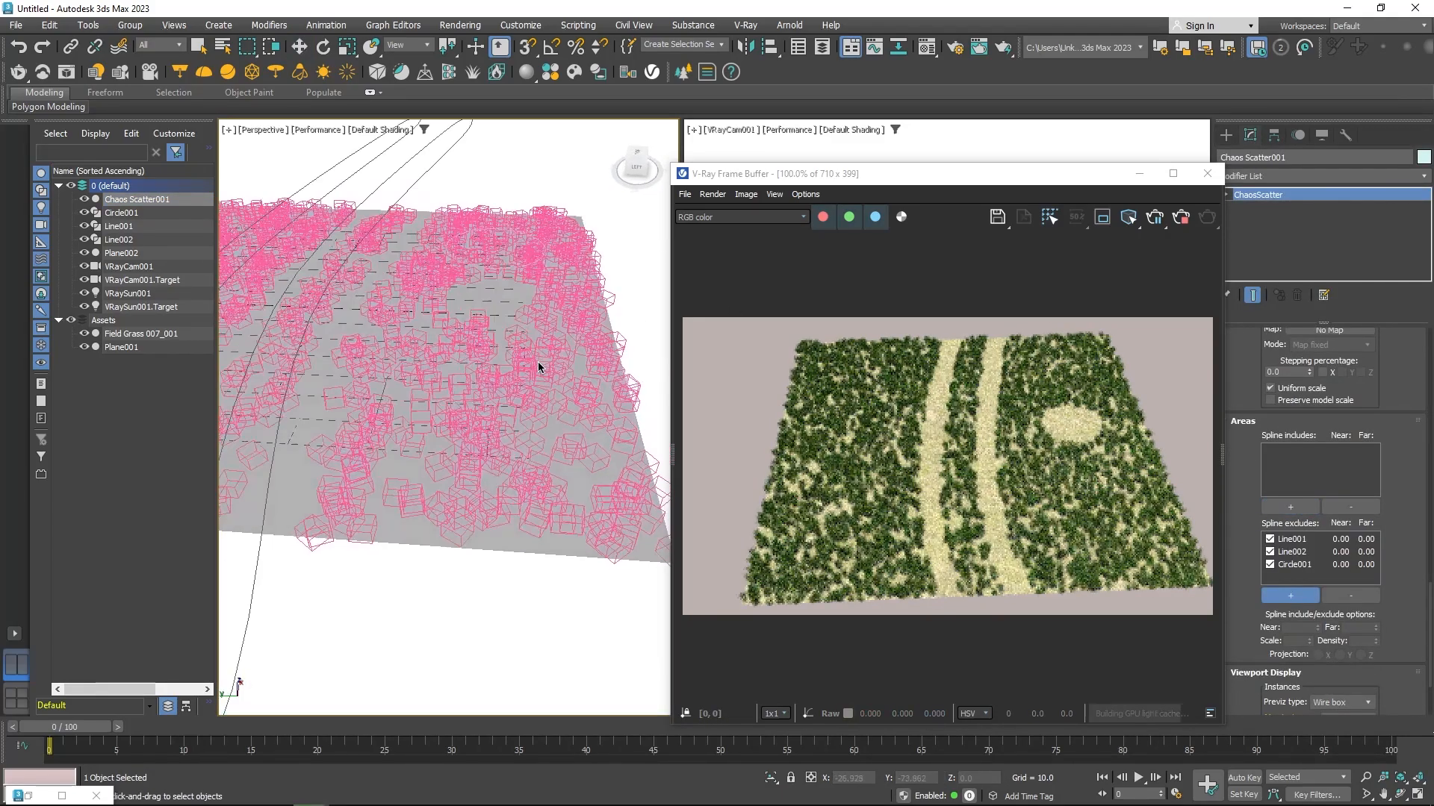
left_click(119, 212)
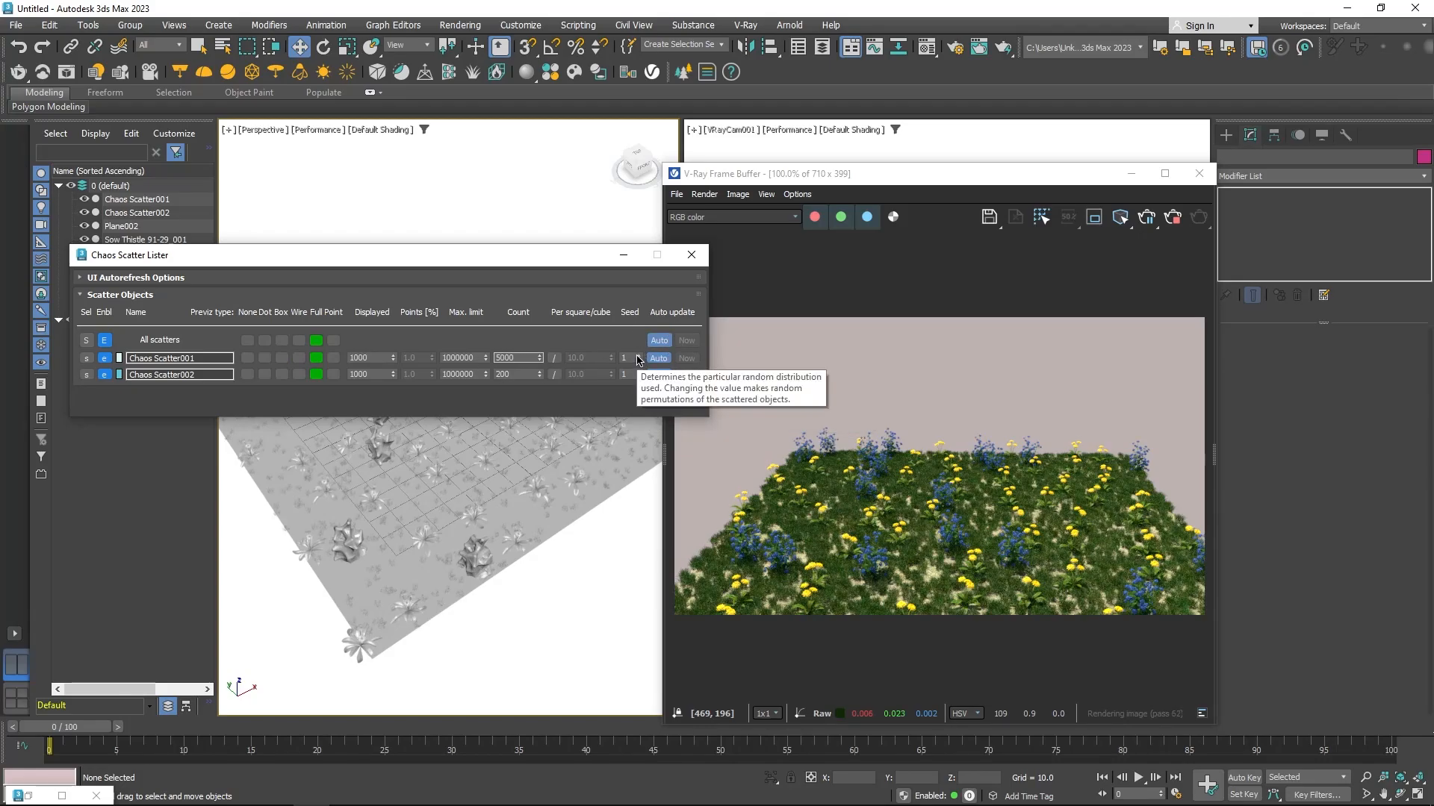
Compare the flower and grass scatters' counts and seeds, then reselect the grass scatter.
left_click(640, 372)
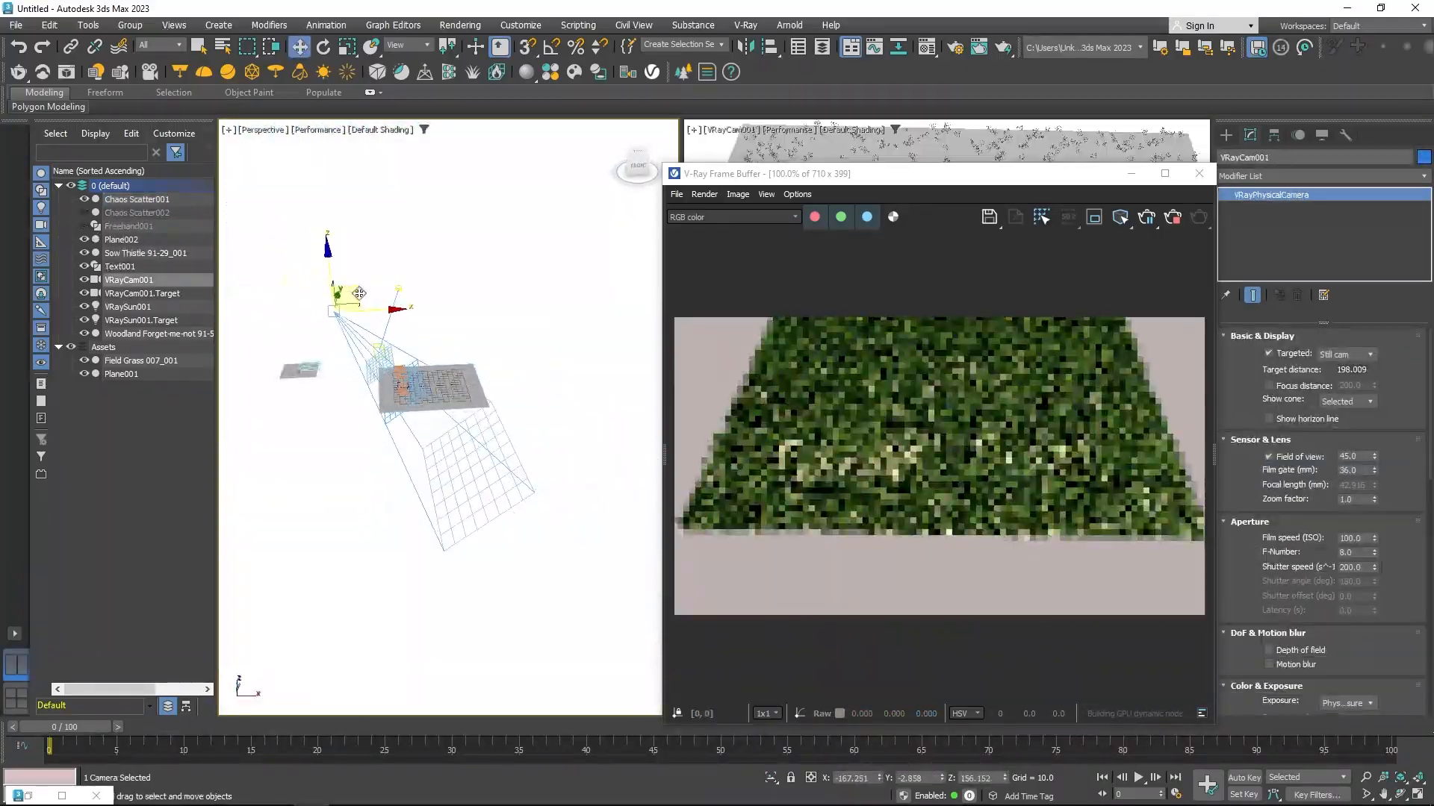
left_click(137, 198)
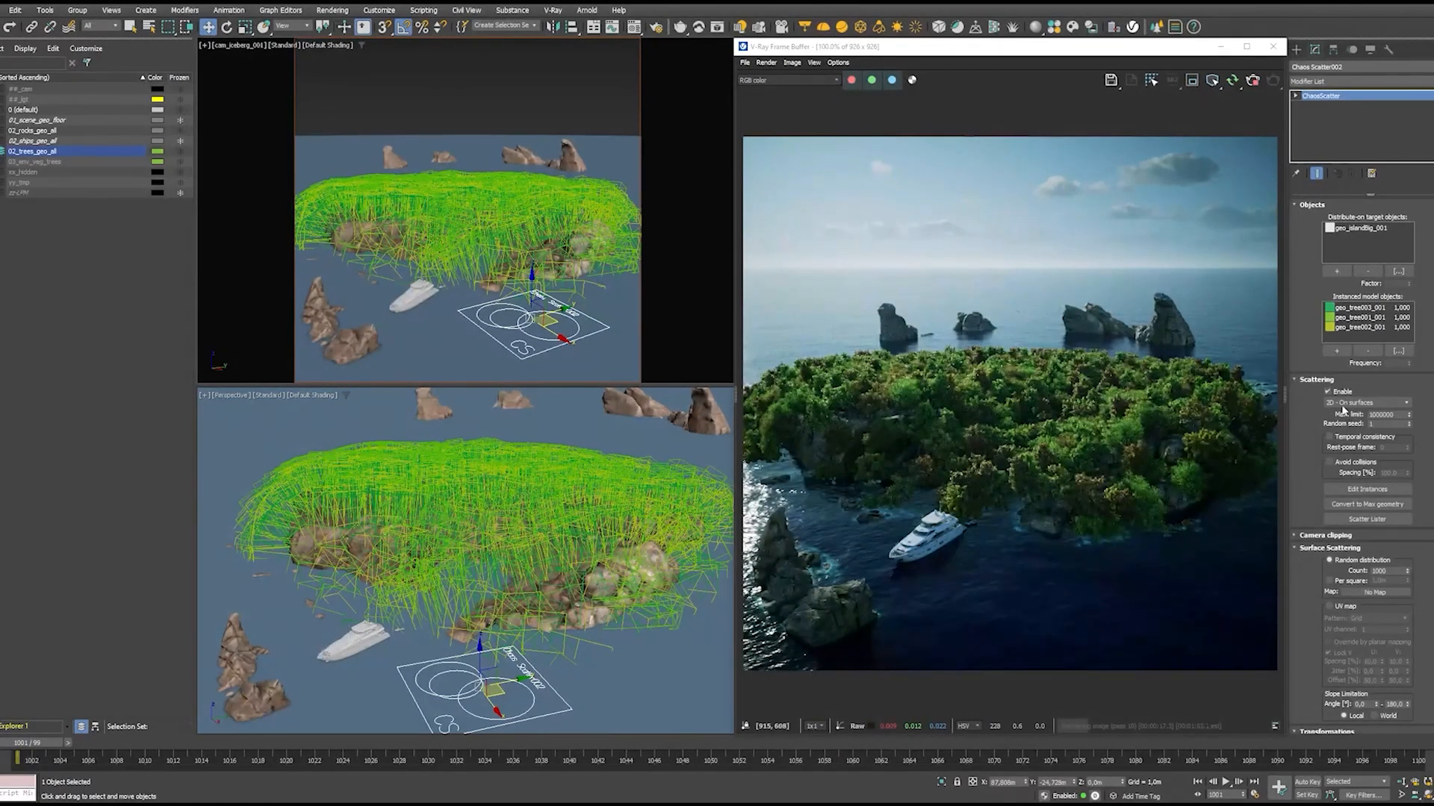
Render the island's tree-covered Chaos Scatter003 in the V-Ray Frame Buffer.
left_click(1362, 403)
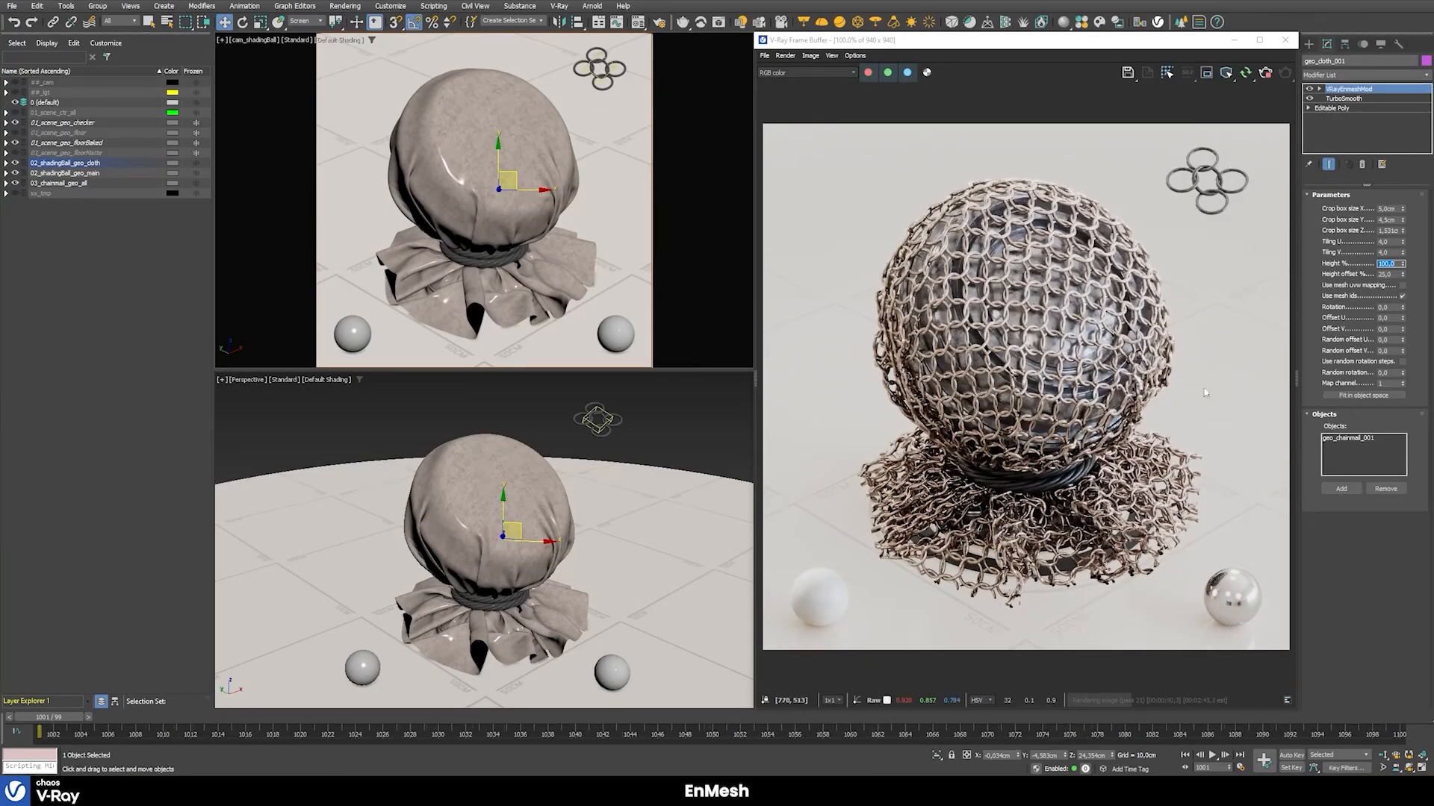
mouse_move(1189, 435)
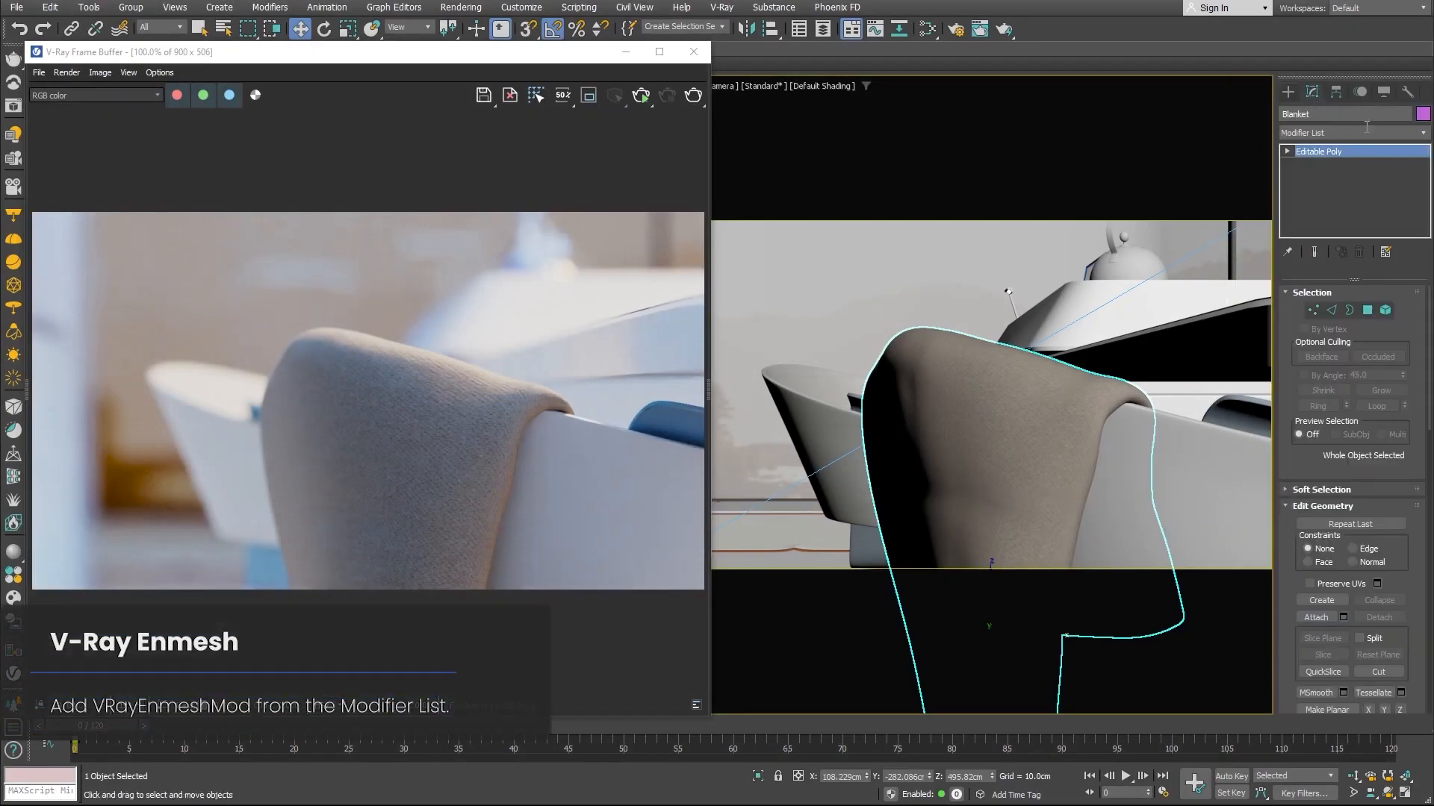
Apply VRayEnmeshMod with Knit to the blanket, re-render, and set Tiling U to 30.
left_click(1348, 133)
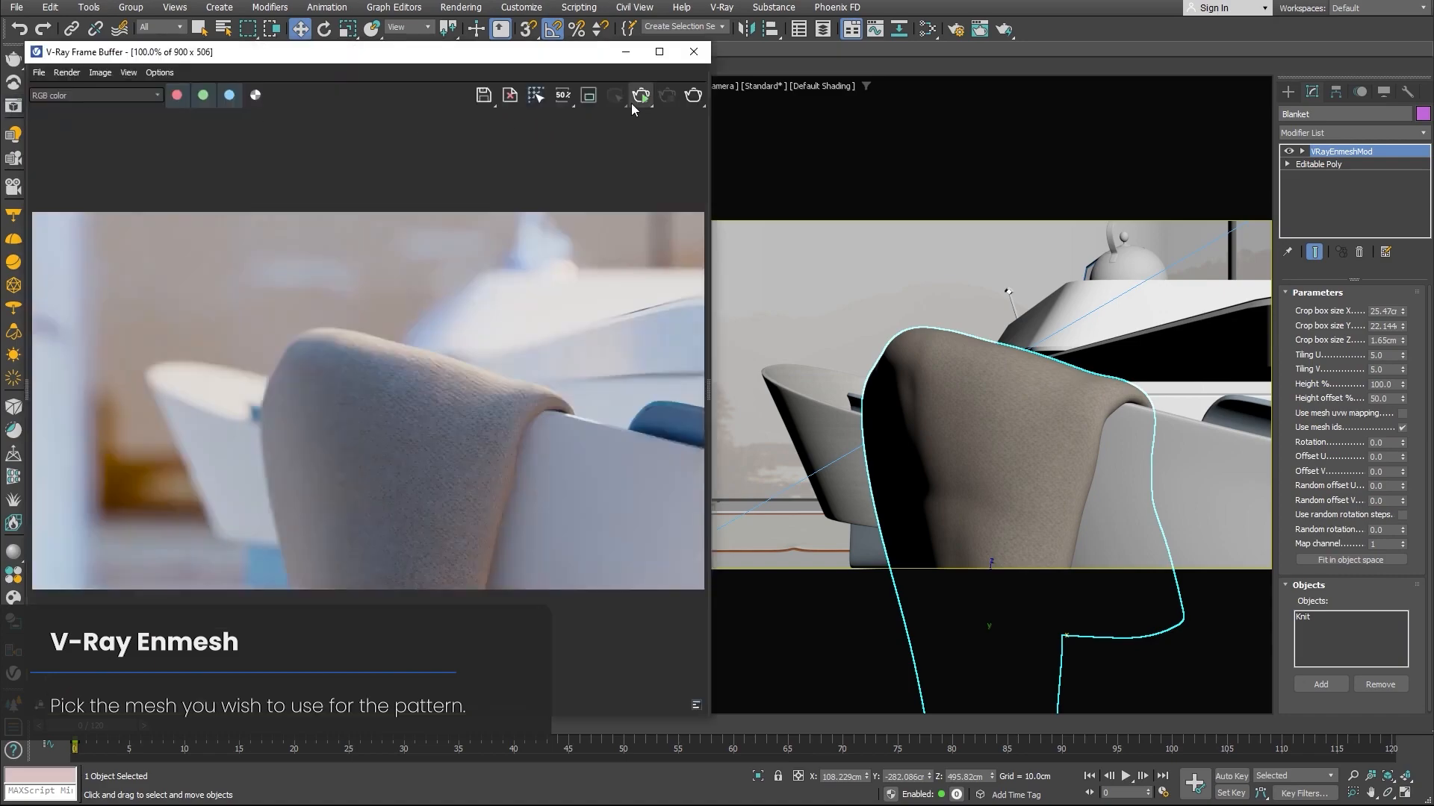
left_click(641, 95)
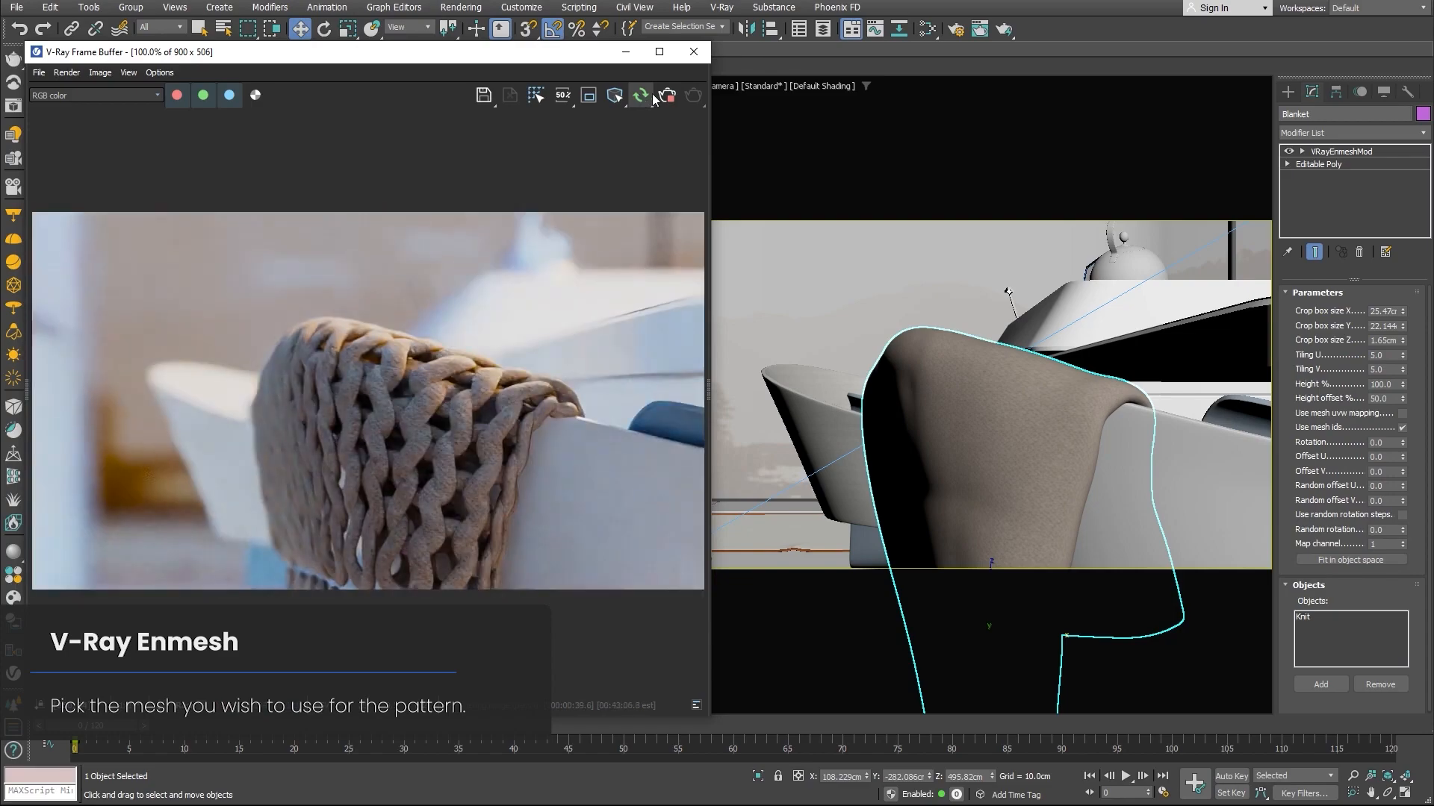
left_click(1380, 355)
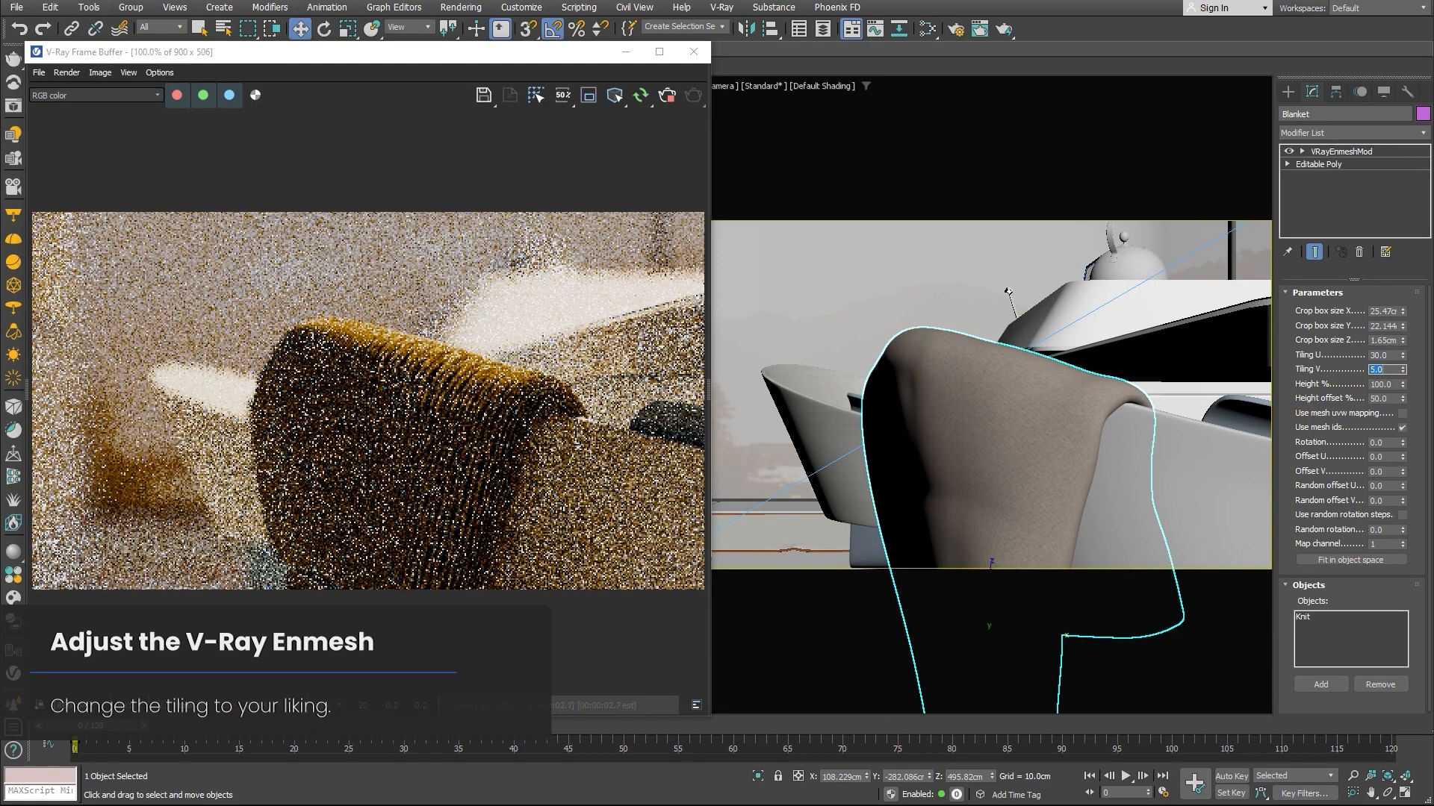
type("30.0")
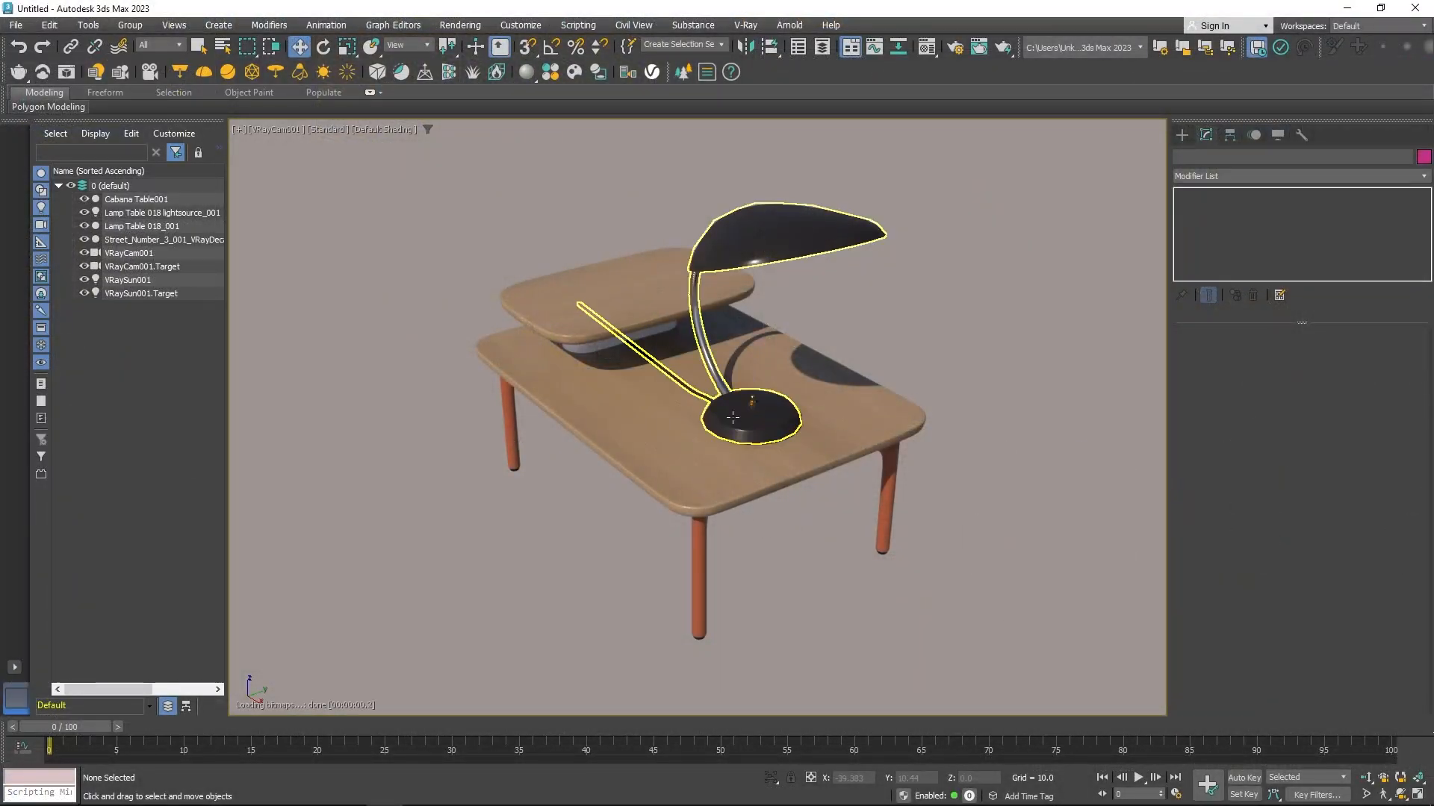
Set the street-number decal's Normal angle to 104.4 and exclude Lamp Table 018_001.
left_click(163, 239)
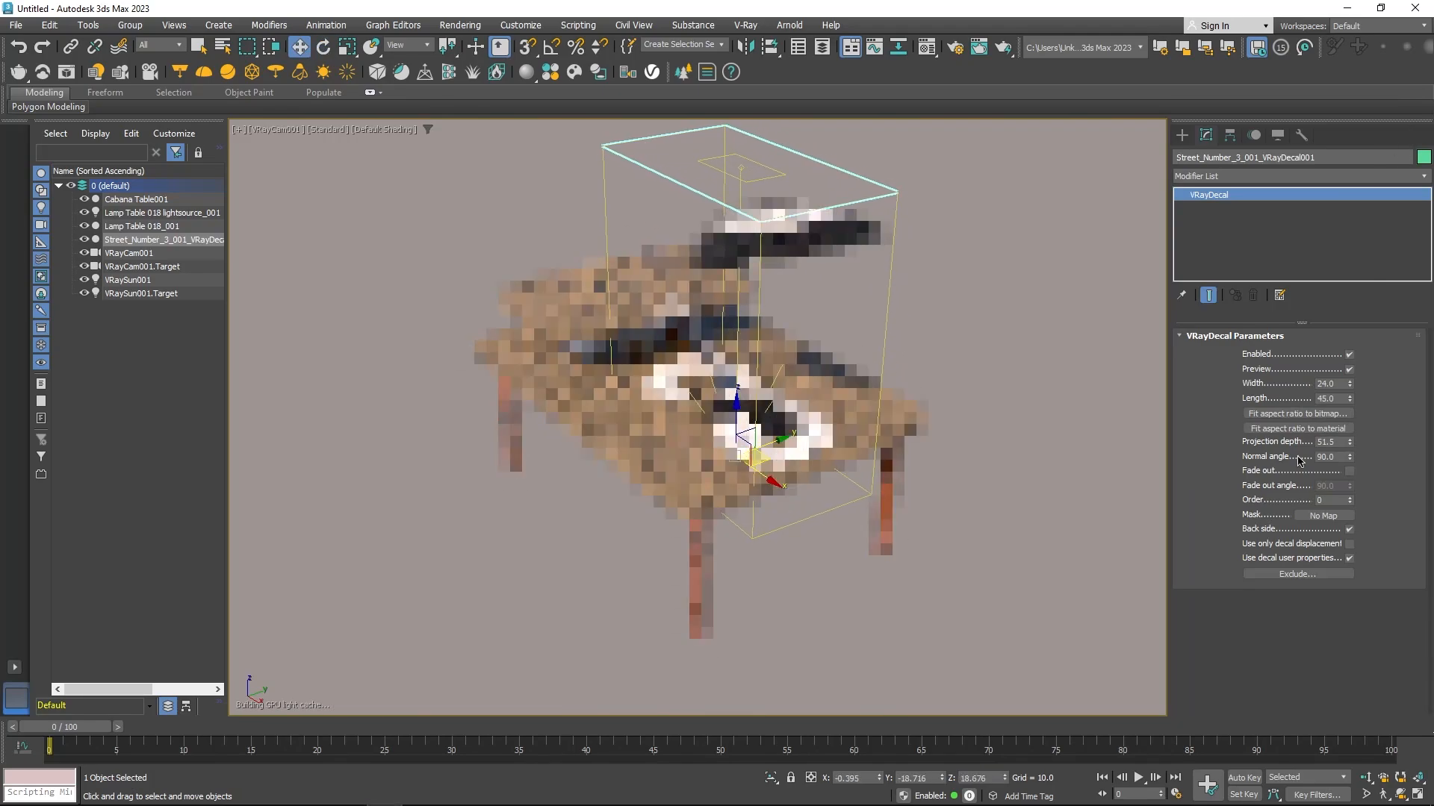
left_click(135, 198)
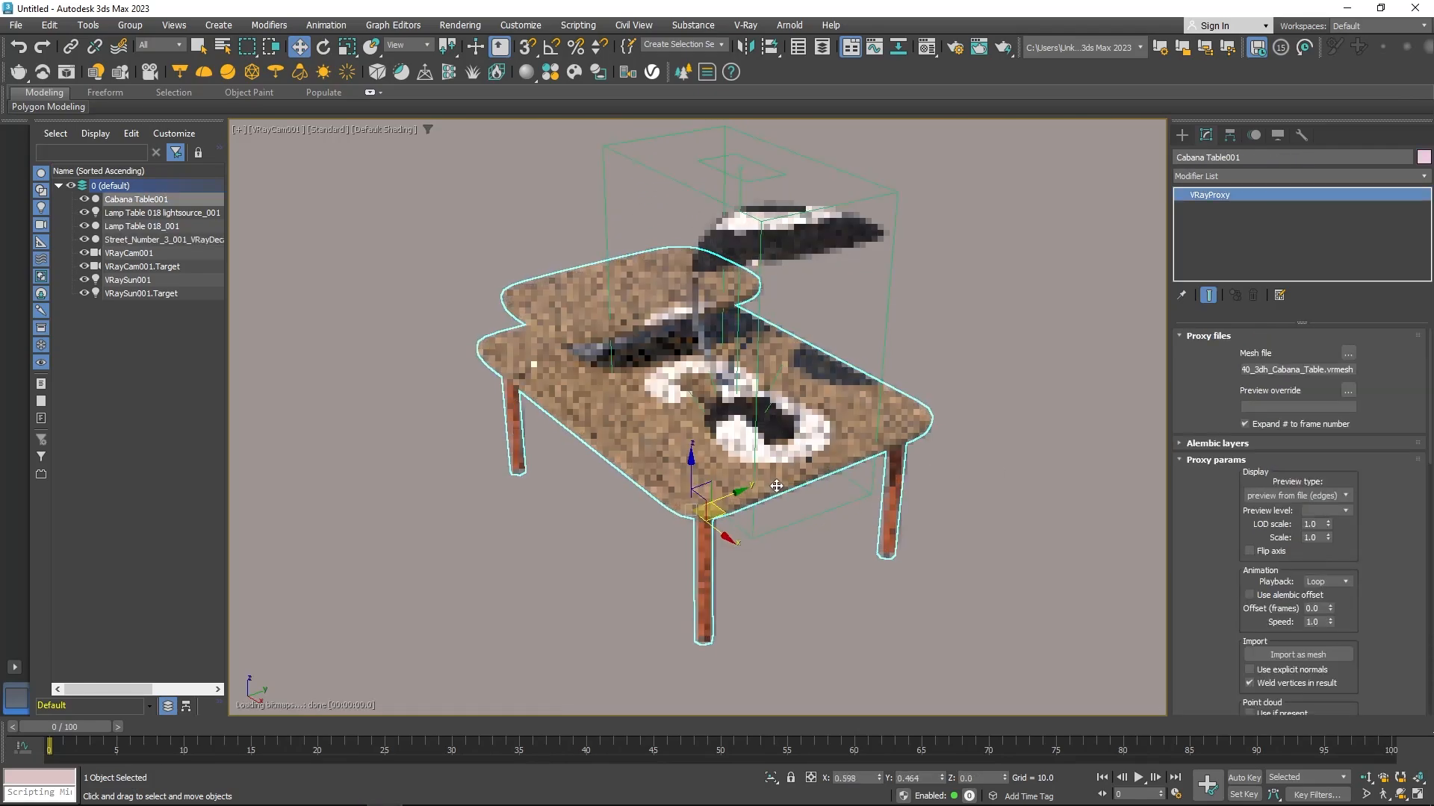
left_click(163, 239)
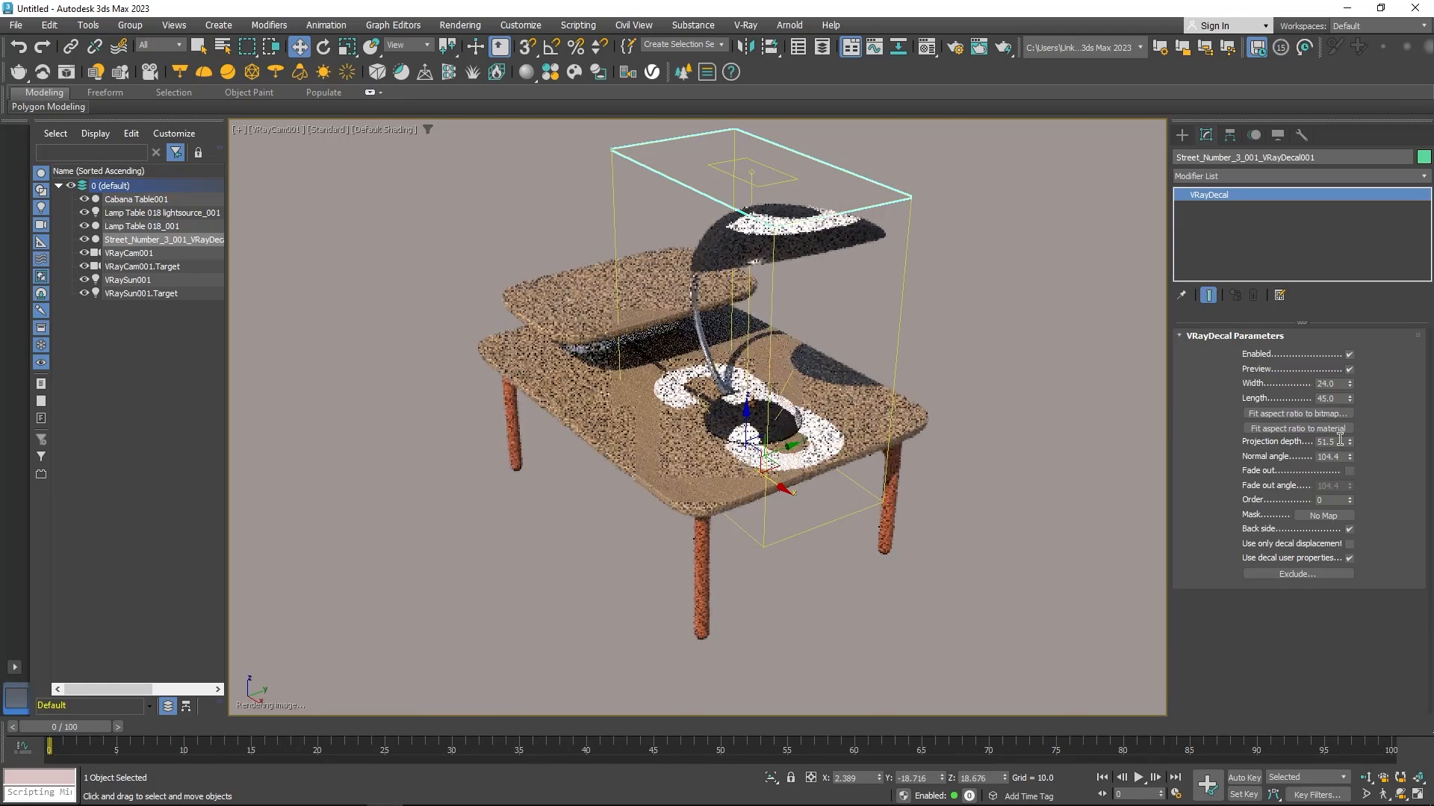
left_click(1296, 574)
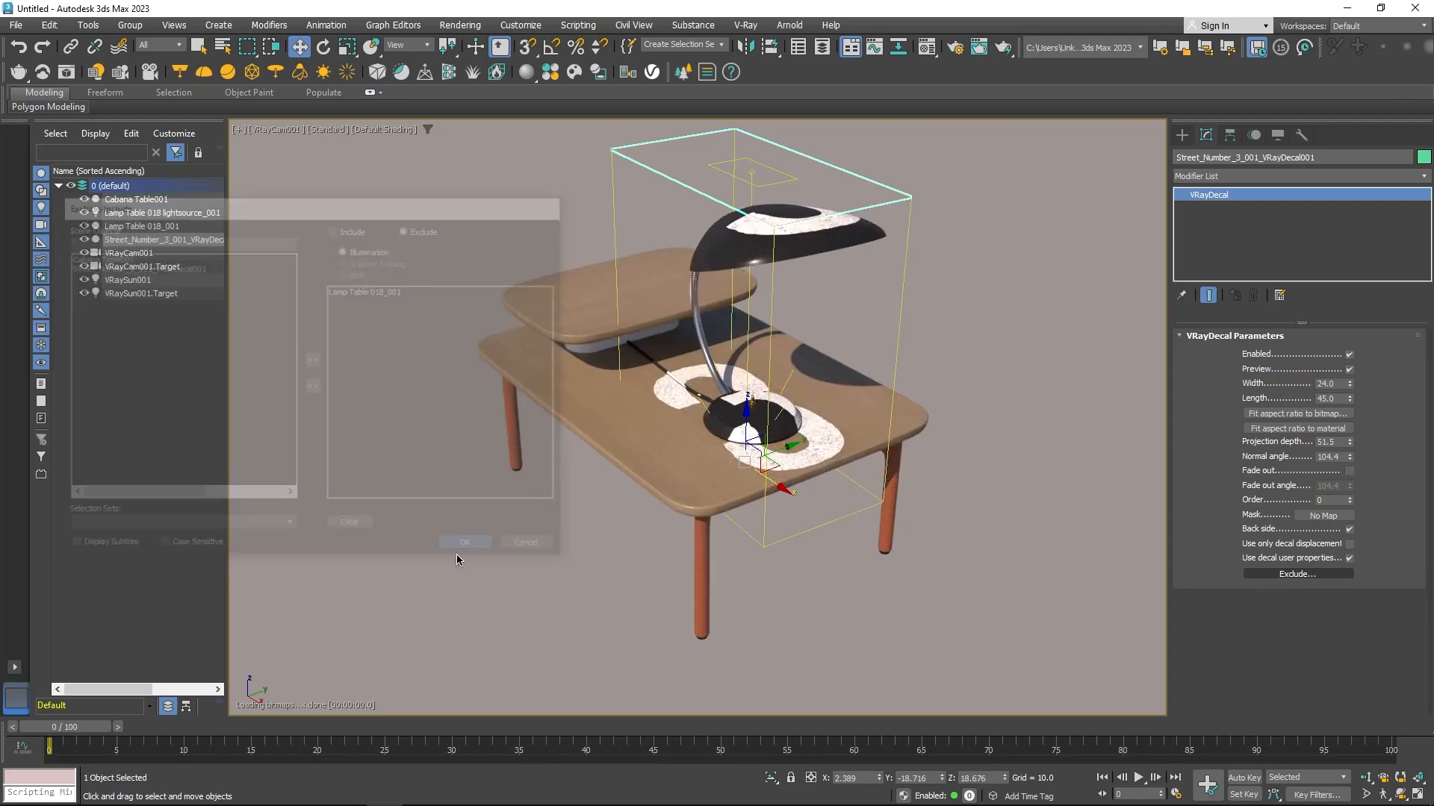
left_click(464, 542)
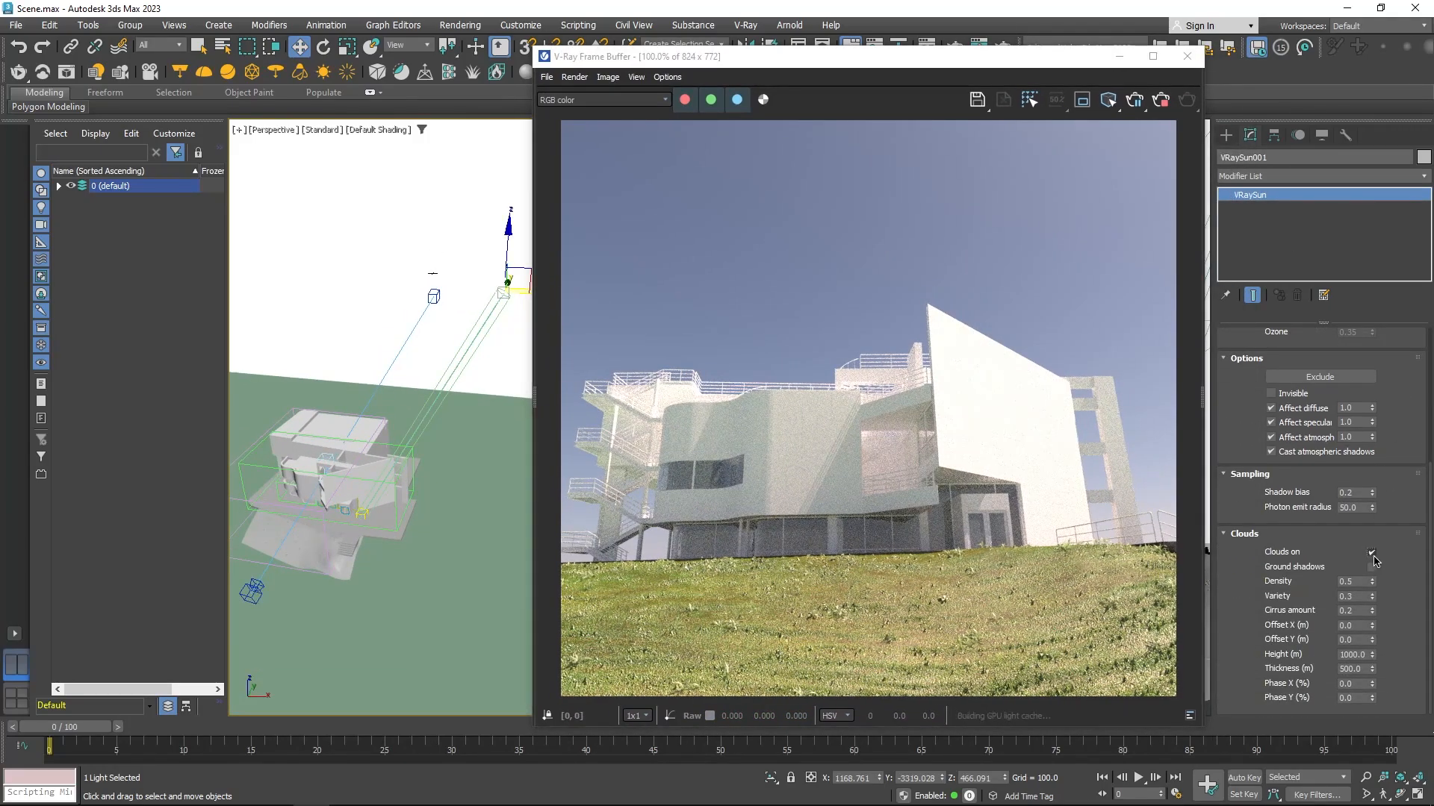
Enable VRaySun clouds with ground shadows, raise density and variety, and adjust Offset X.
left_click(1372, 566)
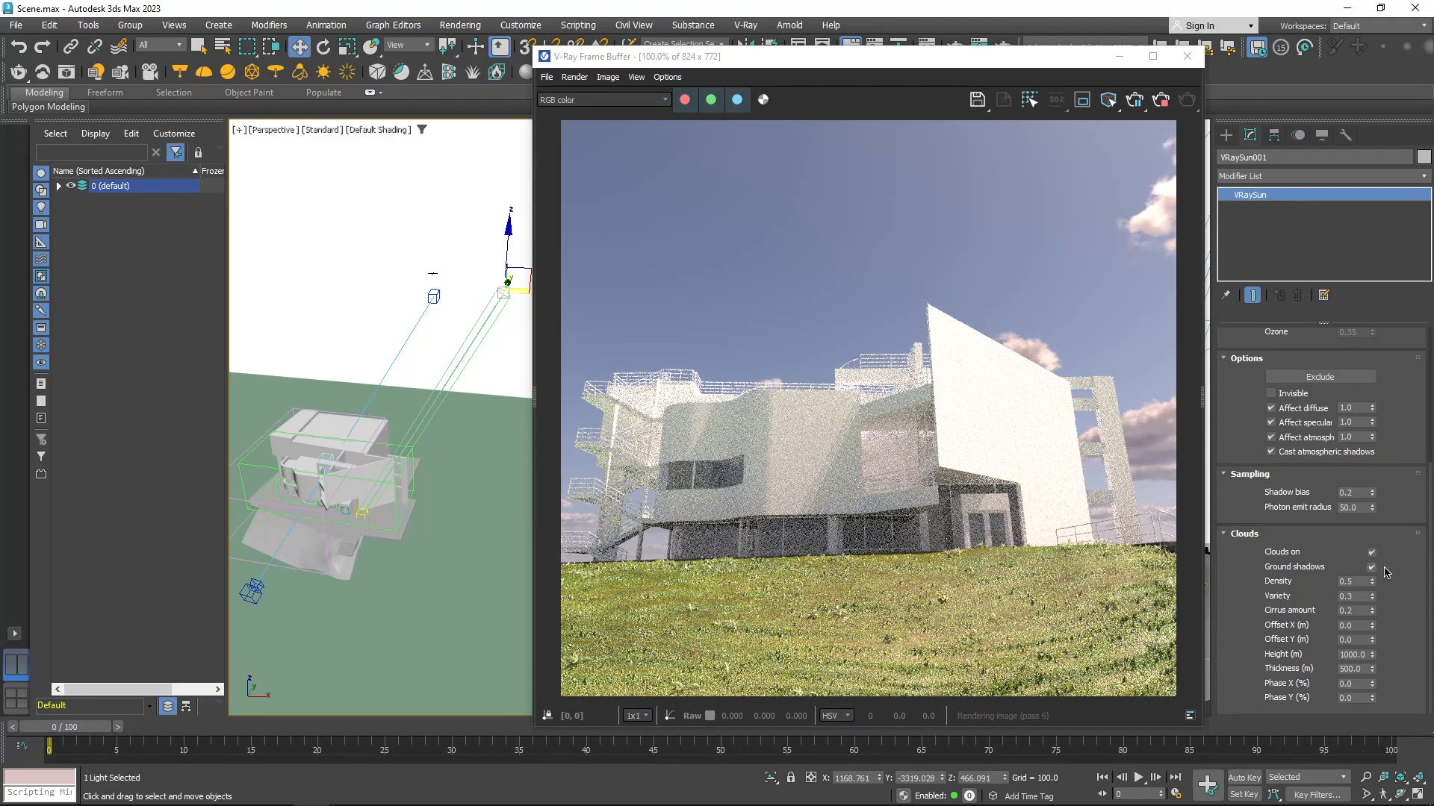
left_click(1372, 578)
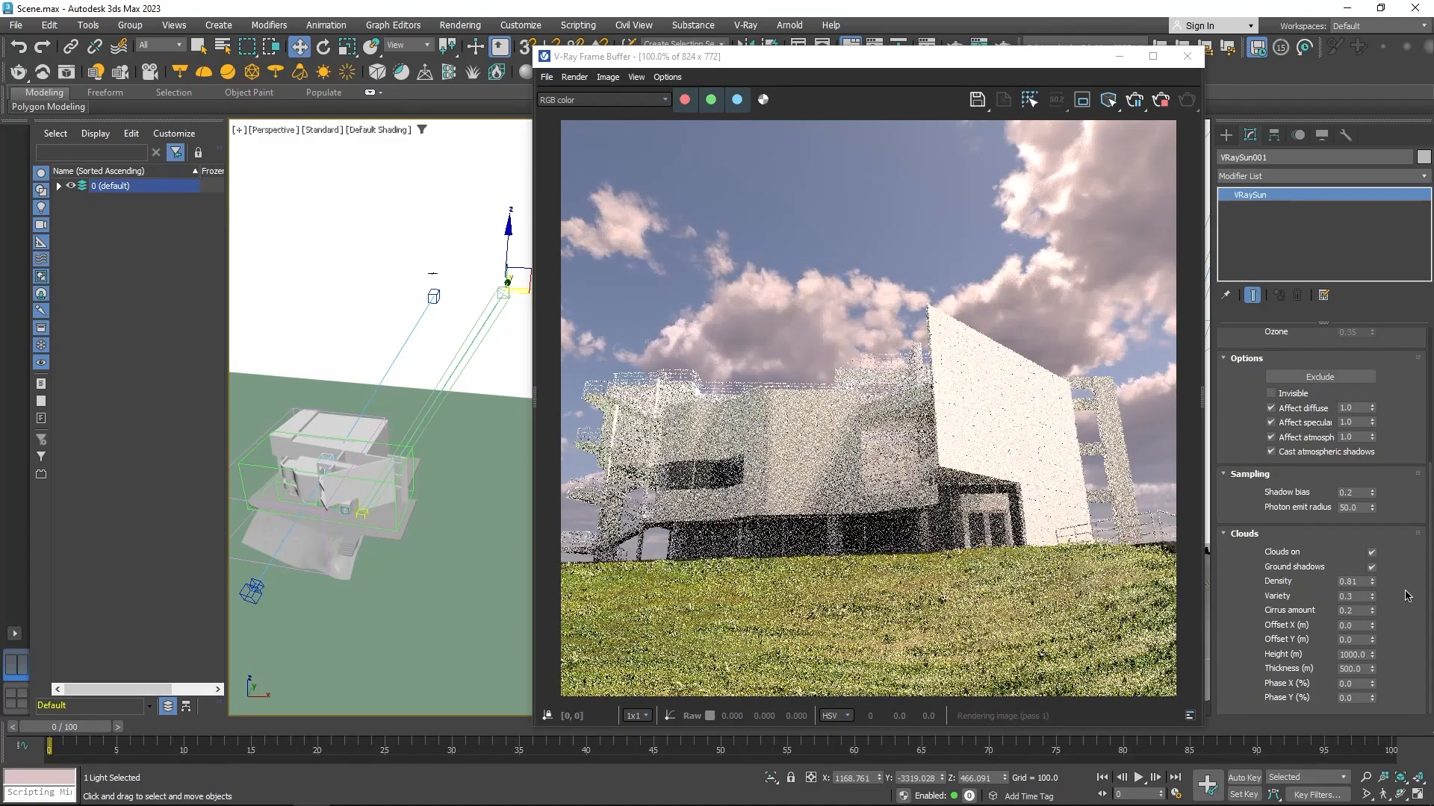
left_click(1358, 596)
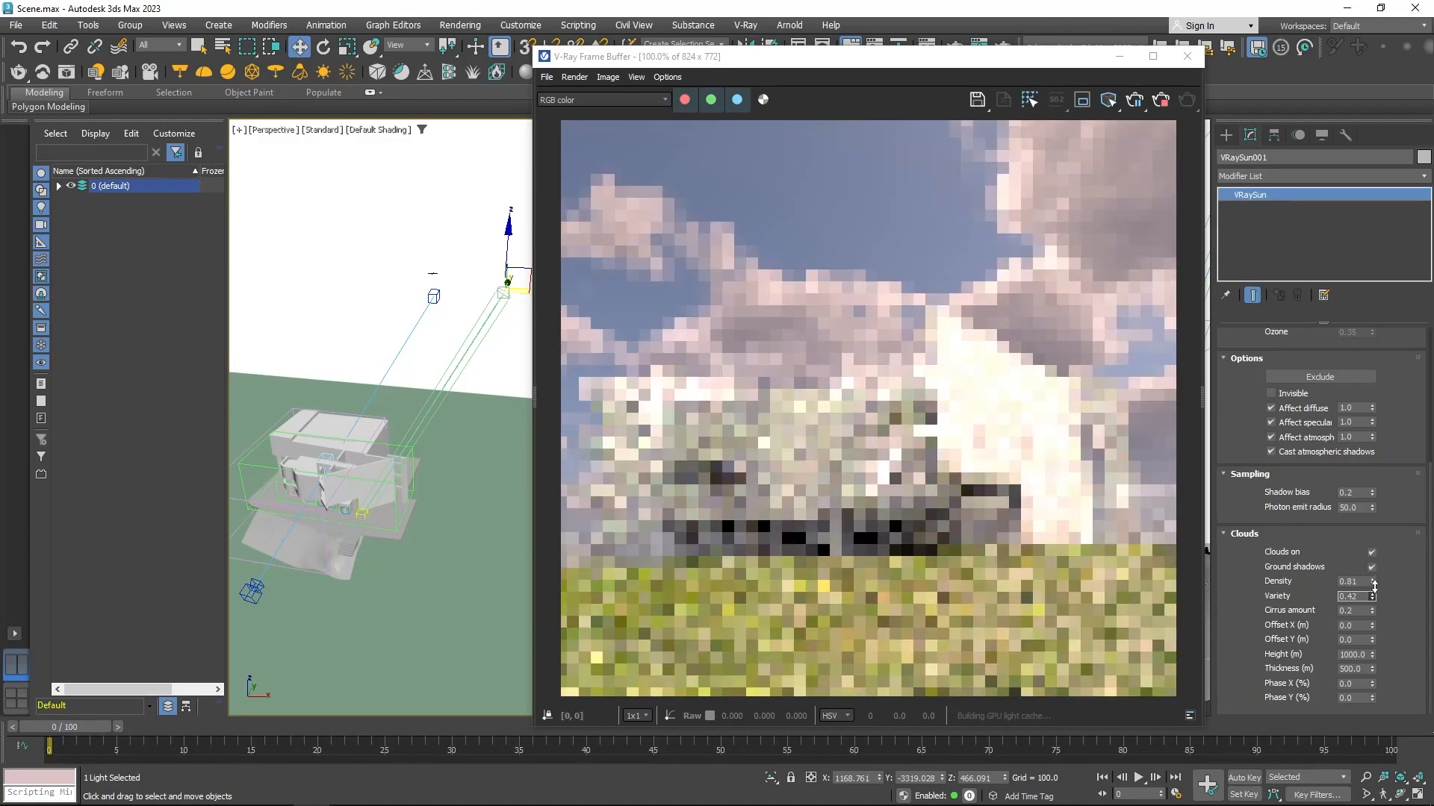
left_click(1371, 594)
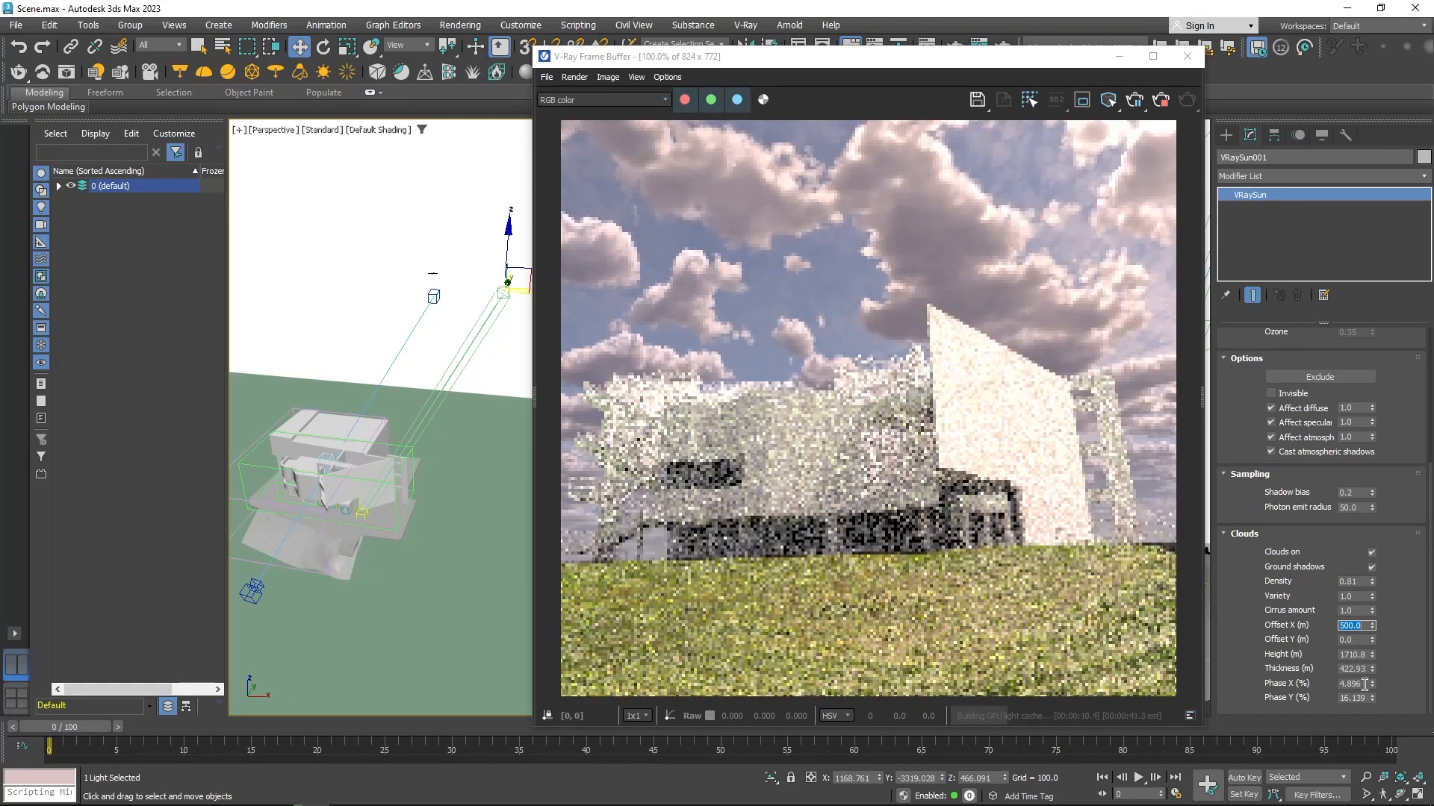
left_click(1372, 684)
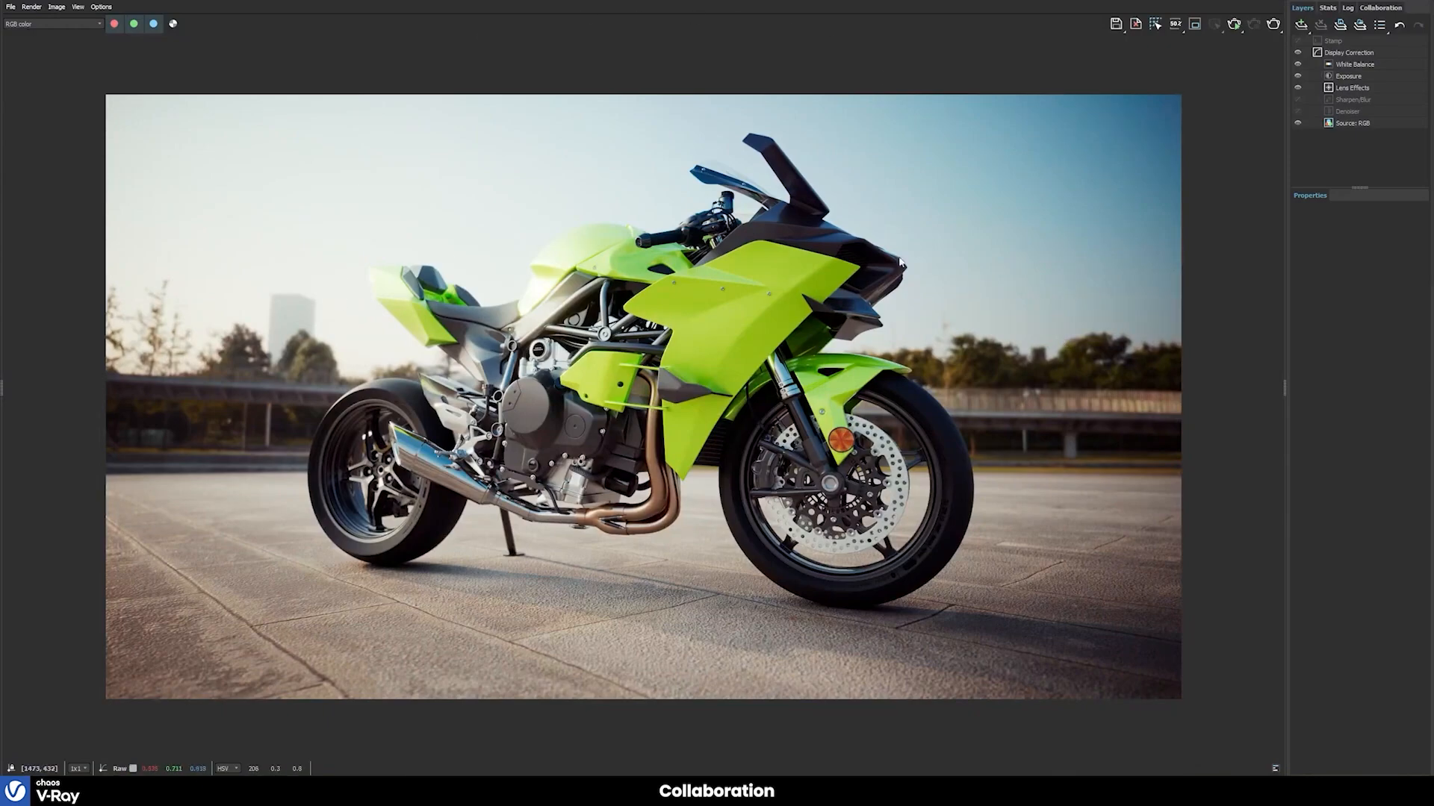
mouse_move(654, 558)
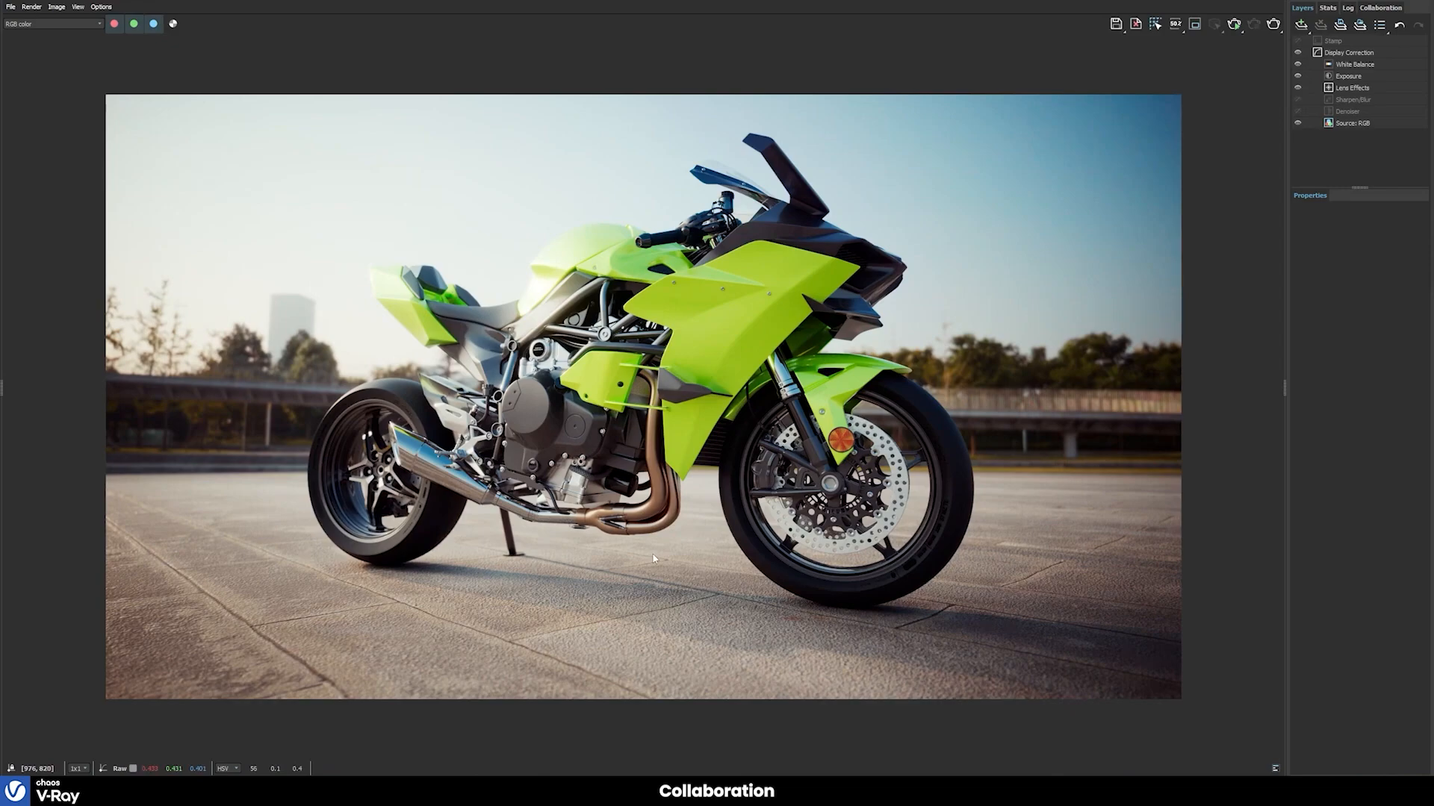
mouse_move(1112, 239)
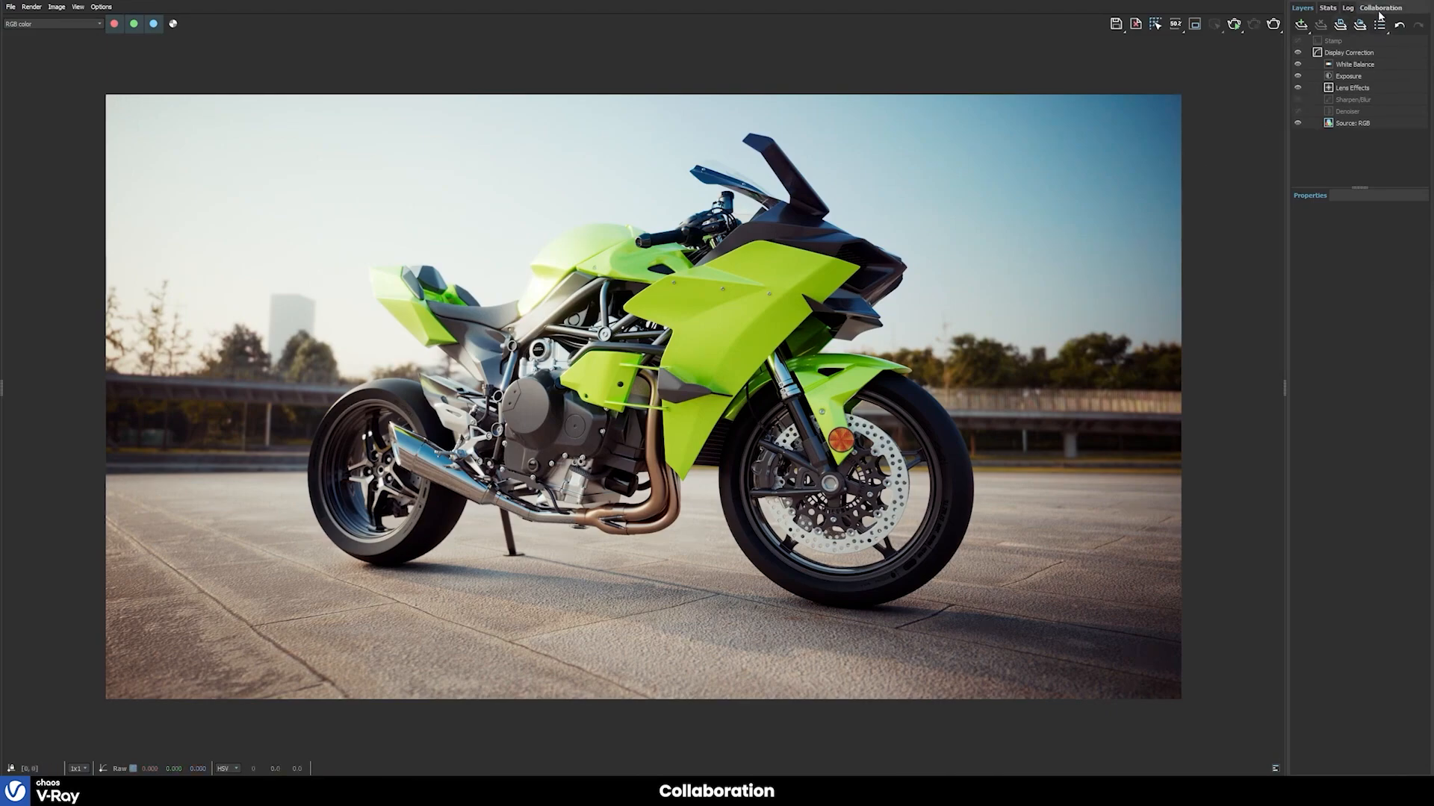
Upload the motorcycle render from the Collaboration panel to the Test project and open it in Chaos Cloud.
left_click(1380, 8)
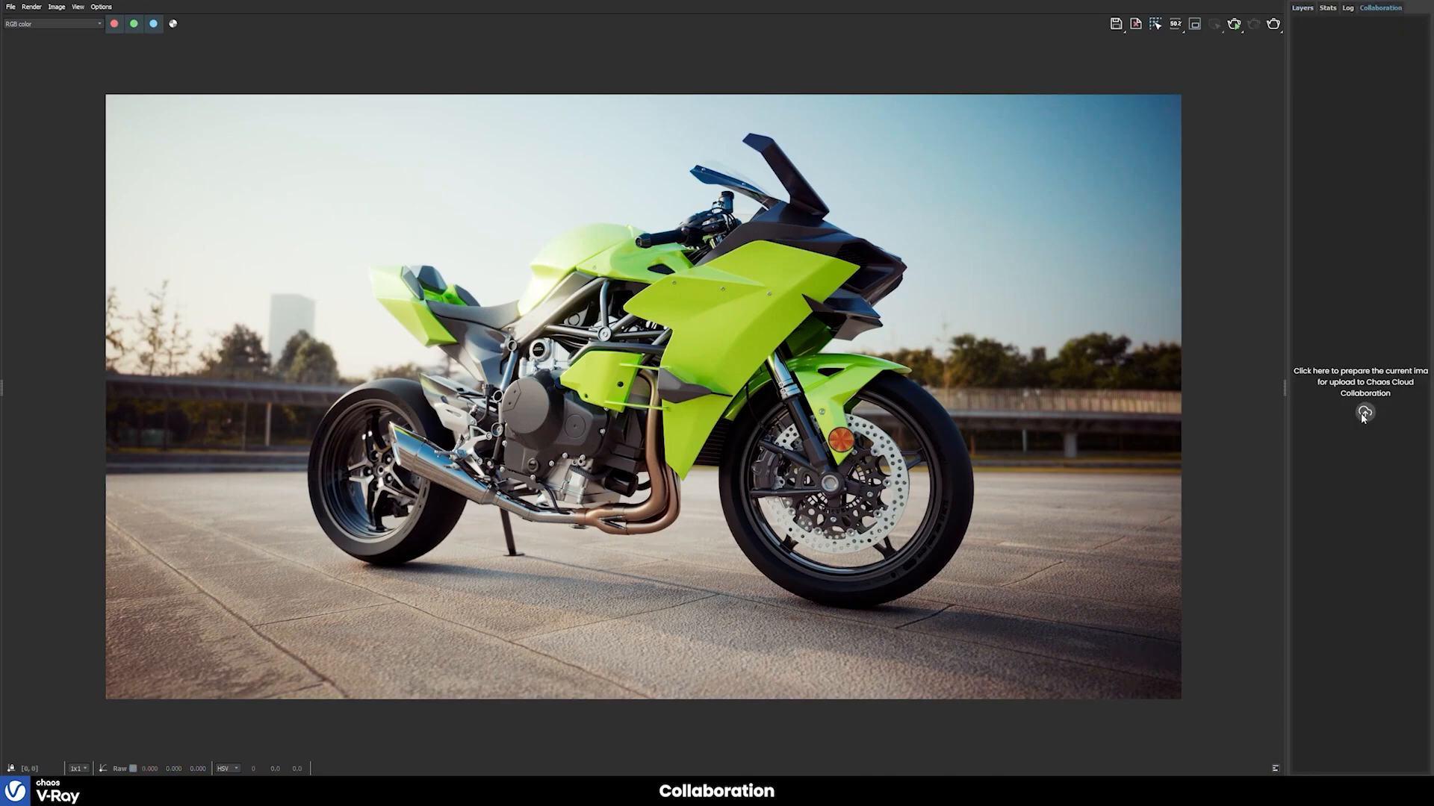
left_click(1364, 412)
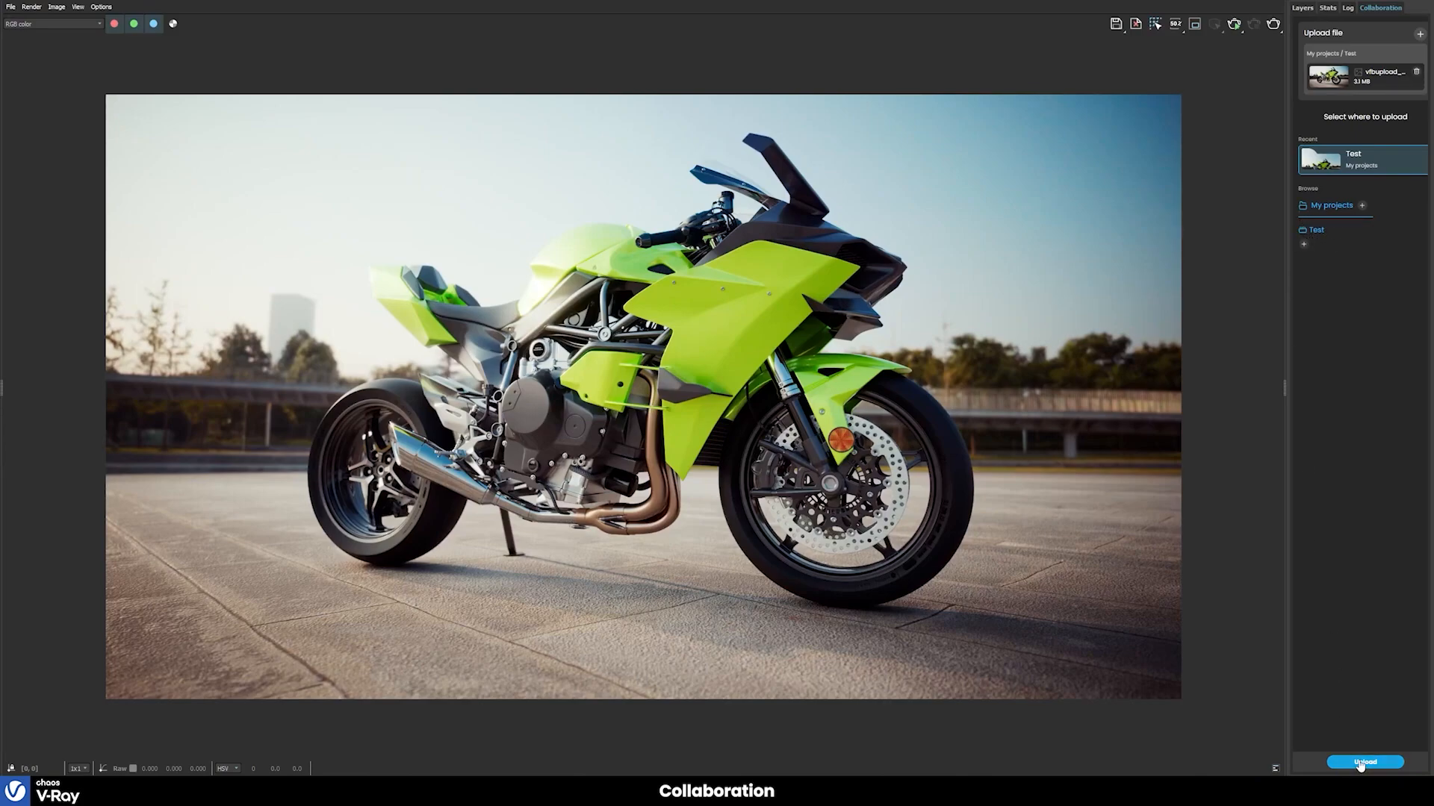
left_click(1363, 761)
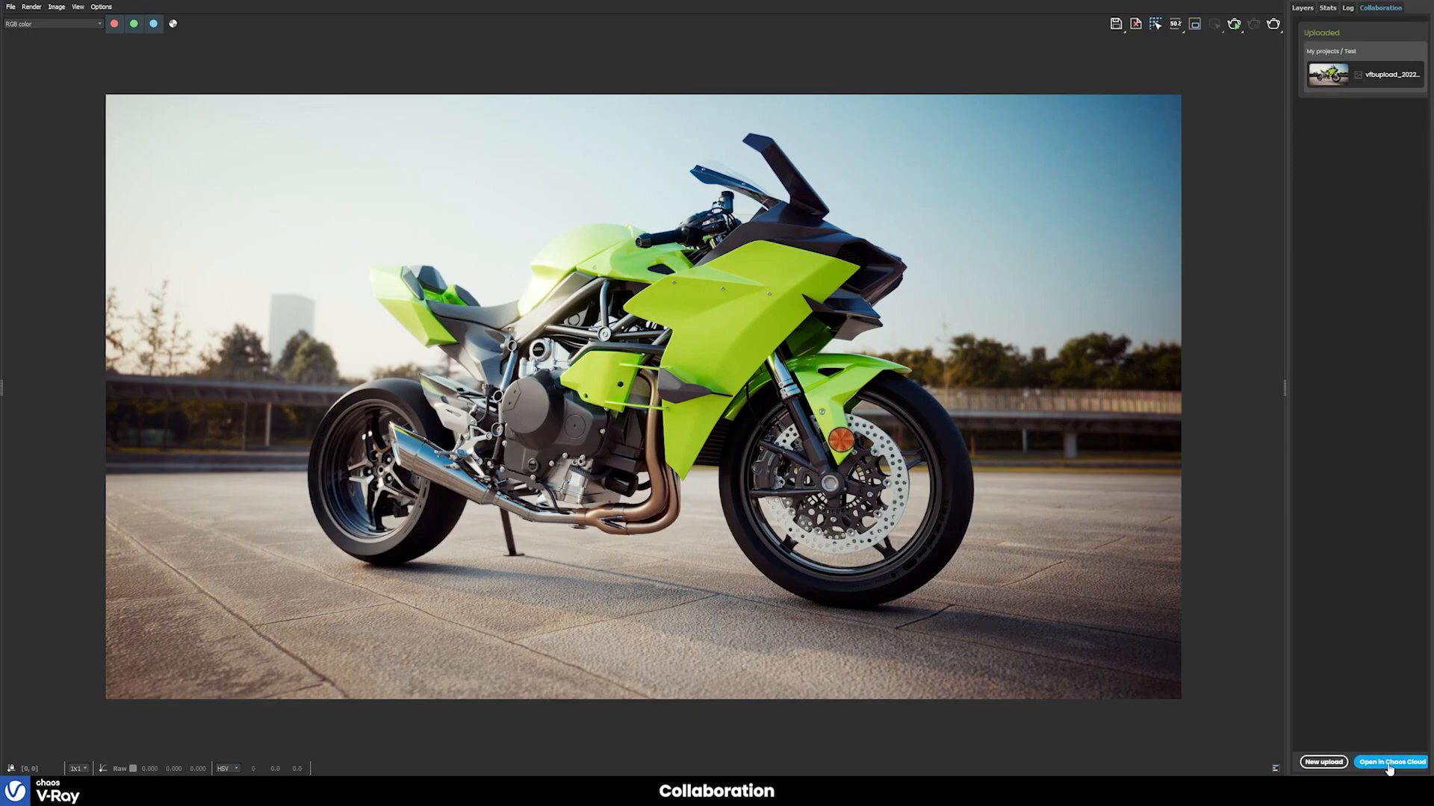
left_click(1388, 762)
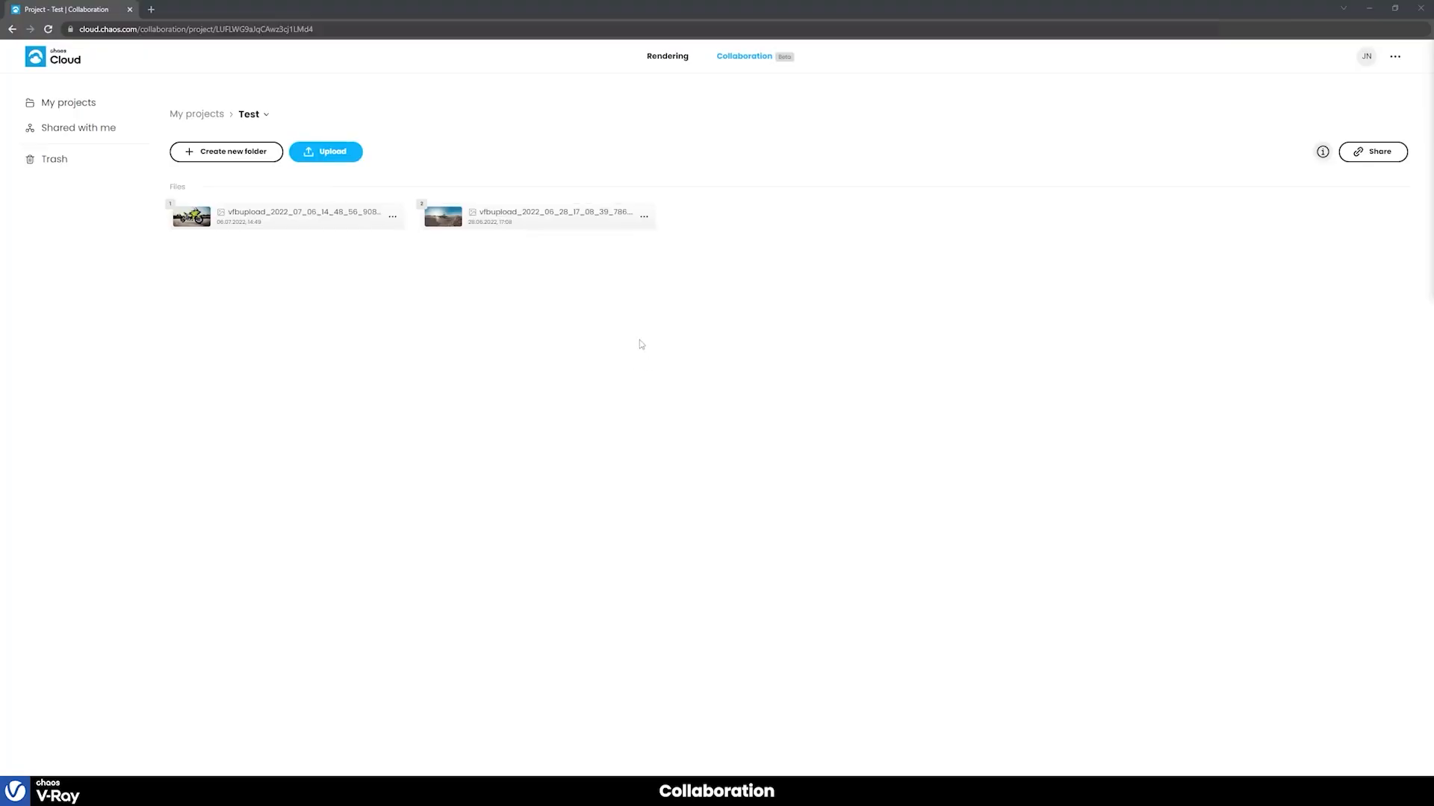
Open the motorcycle render's menu in Chaos Cloud and choose Share.
left_click(1372, 152)
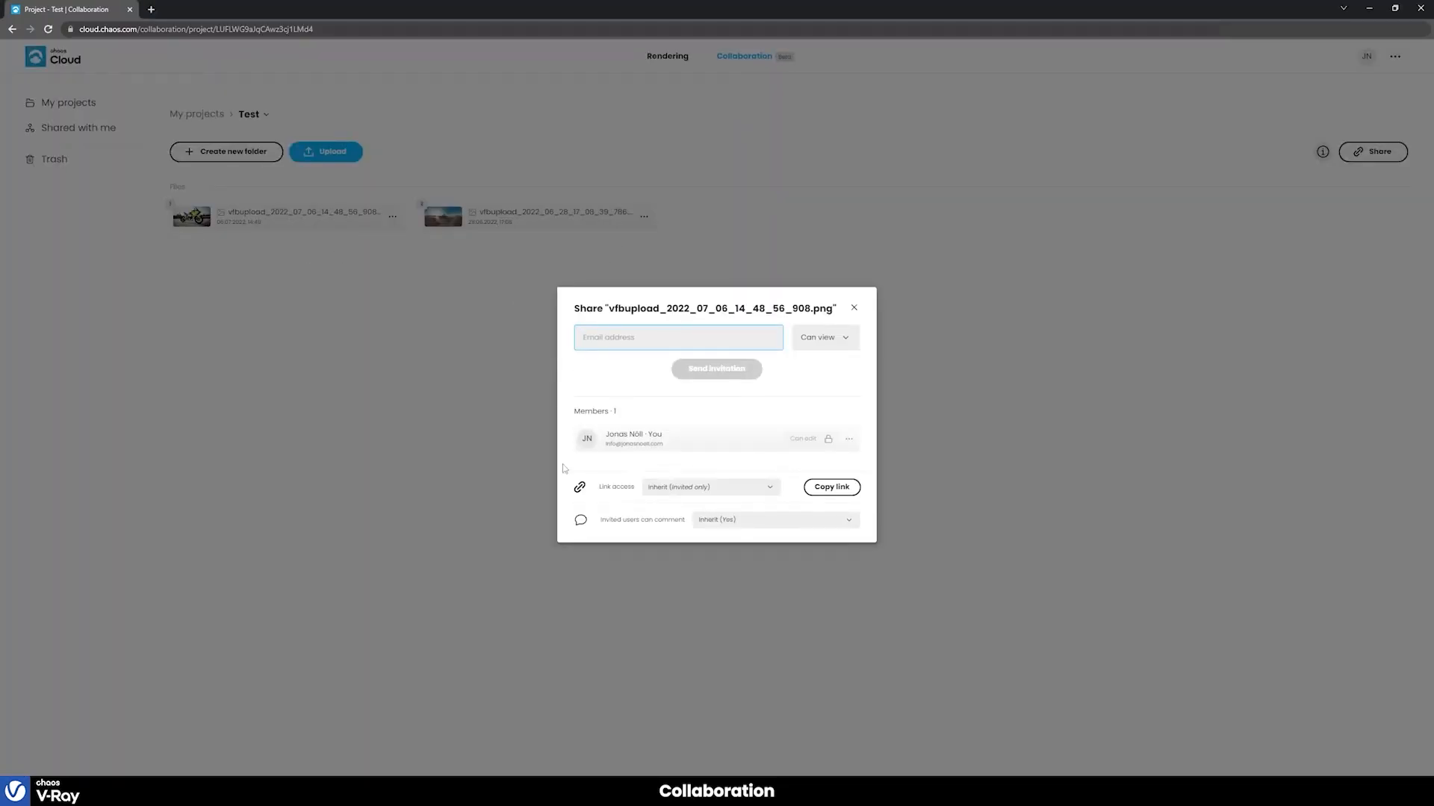
left_click(822, 337)
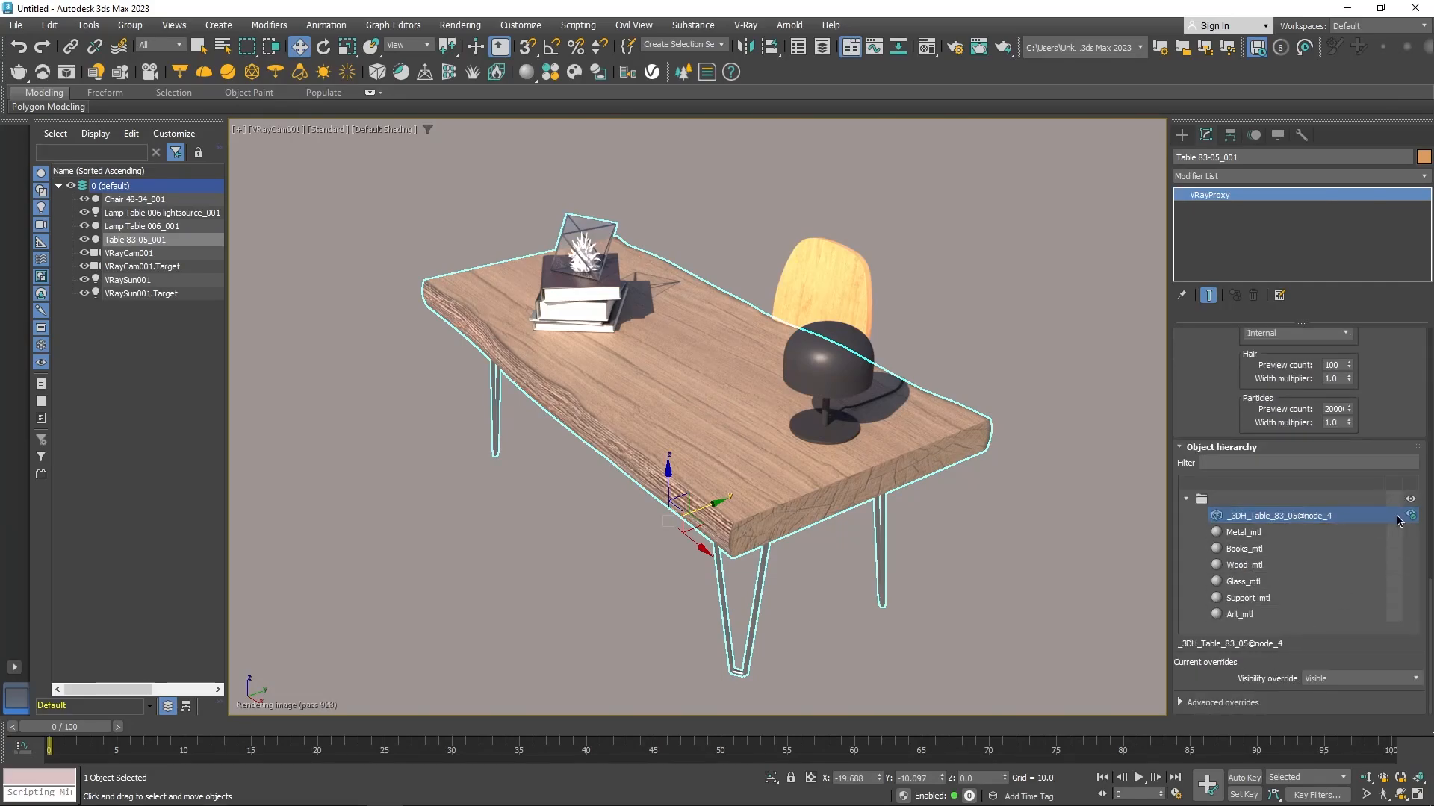
Select Metal_mtl in the VRayProxy object hierarchy to reveal its material override.
left_click(1243, 531)
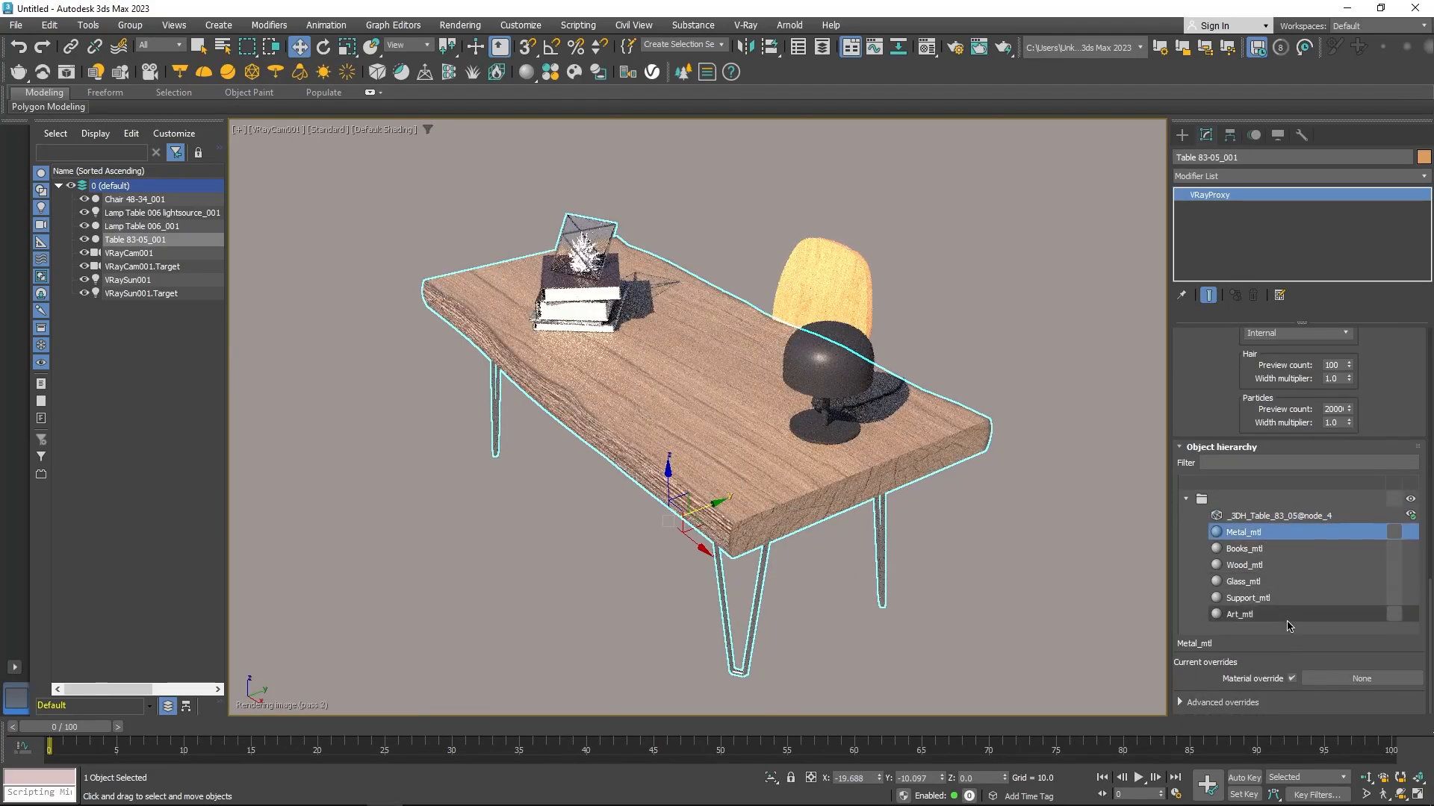